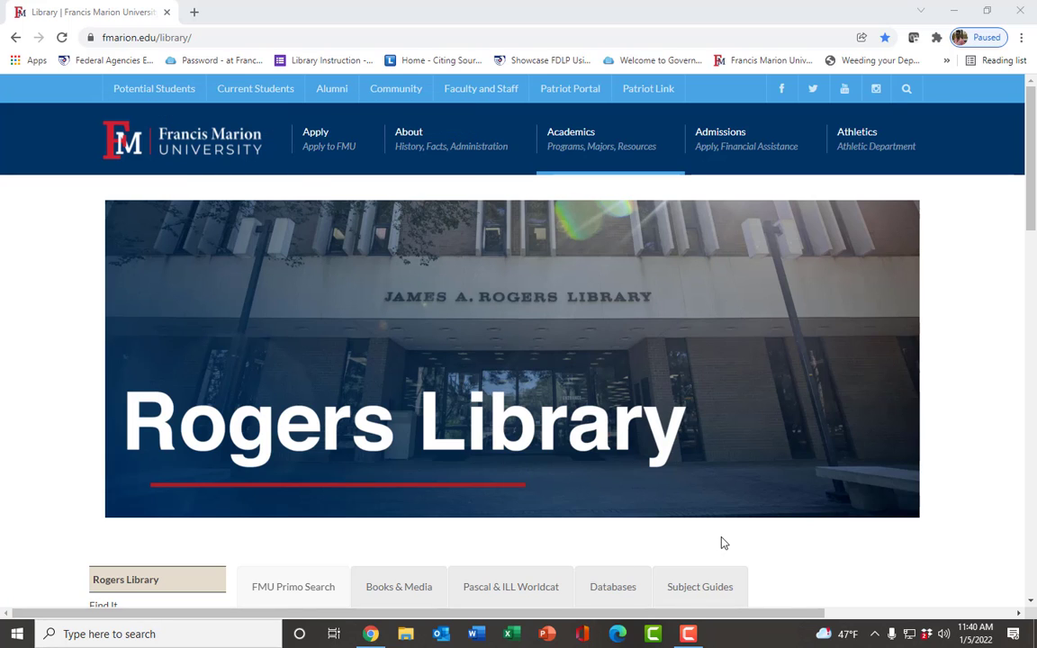
mouse_move(726, 523)
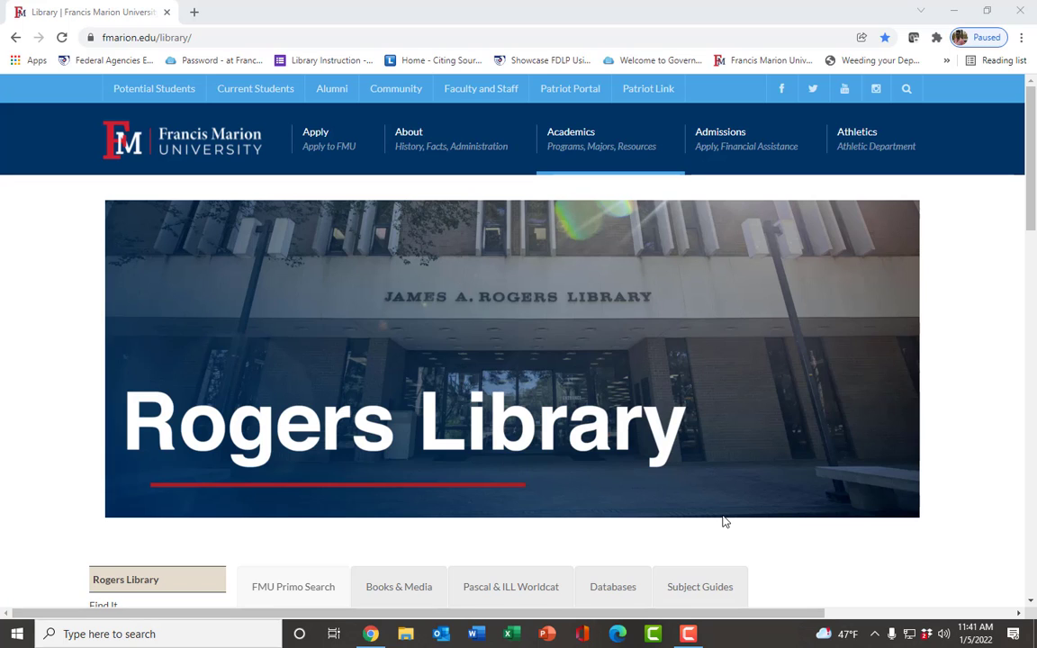
mouse_move(698, 495)
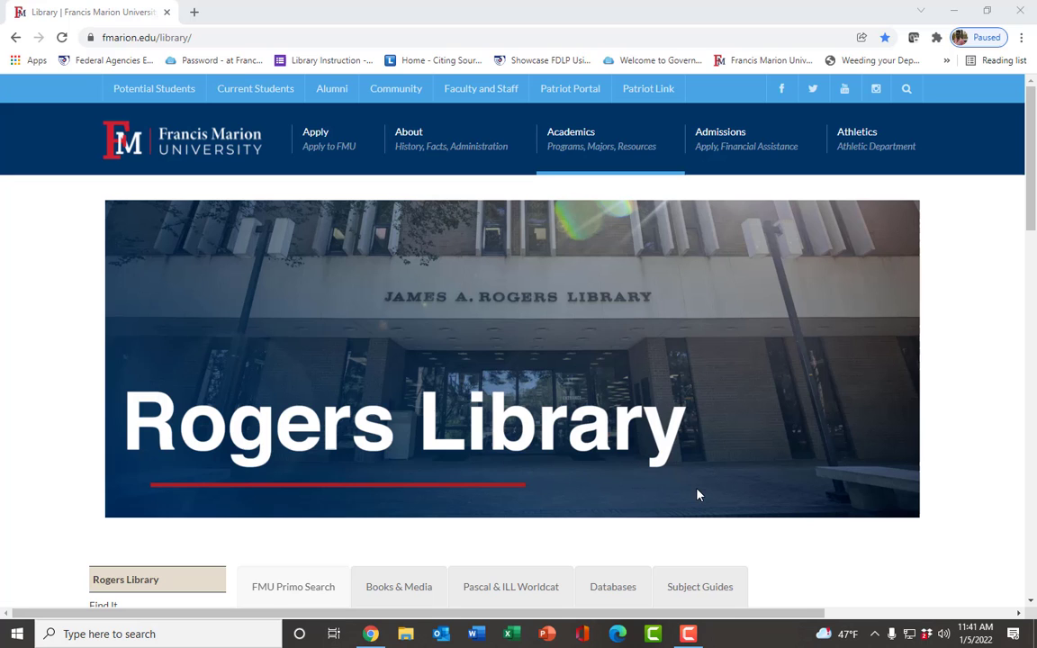
- From the library's Subject Guides list, go to the History subject page of research guides
scroll(down, 3)
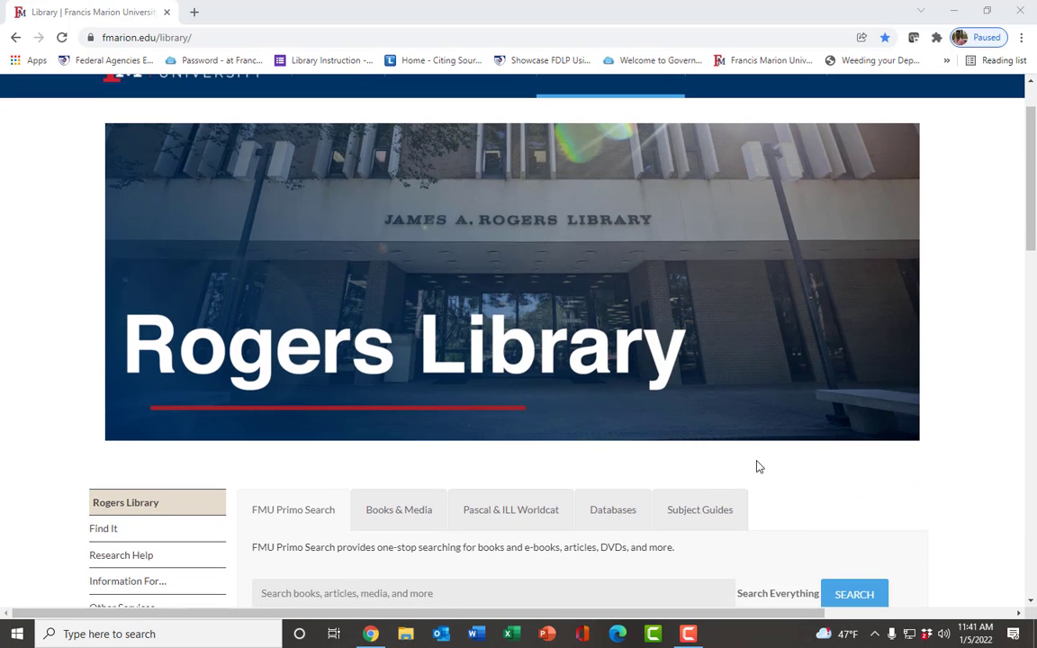
scroll(down, 3)
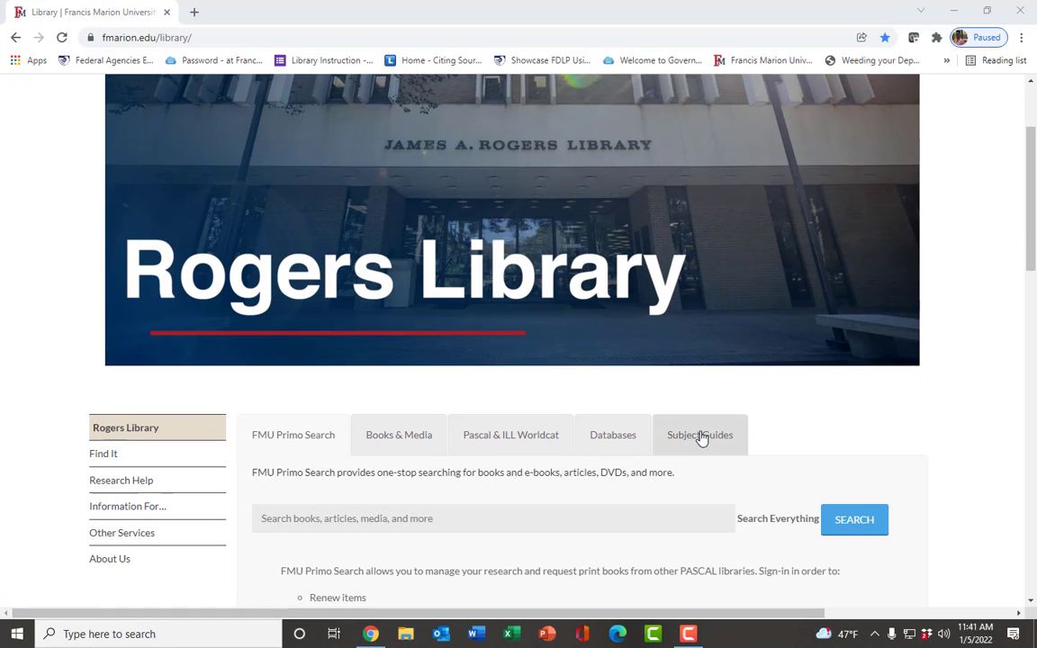
mouse_move(700, 434)
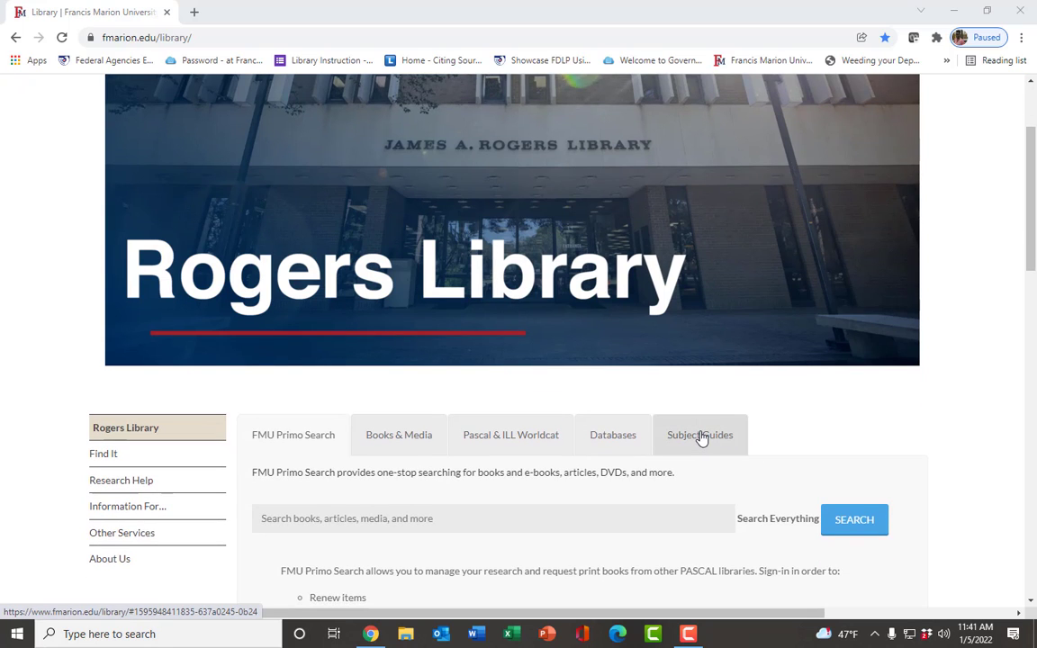
click(698, 433)
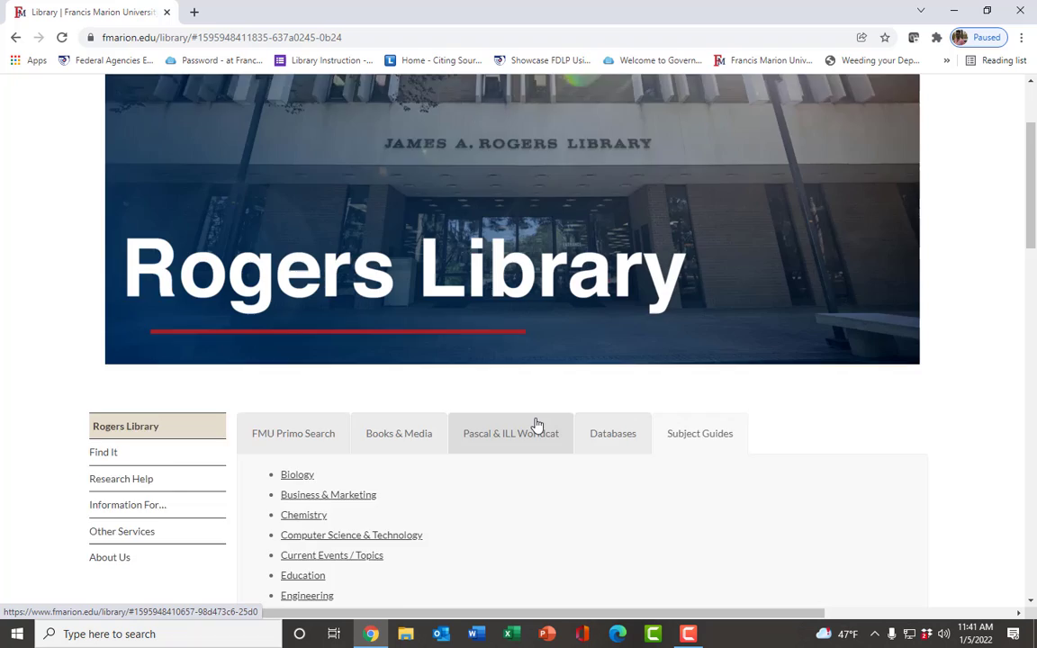
scroll(down, 3)
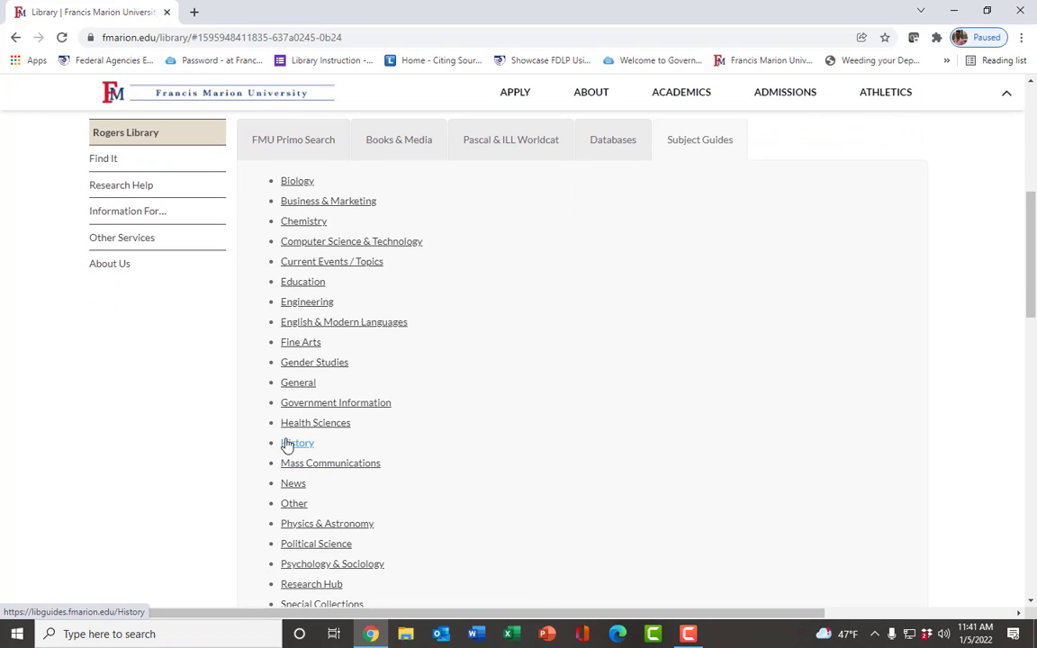
click(297, 442)
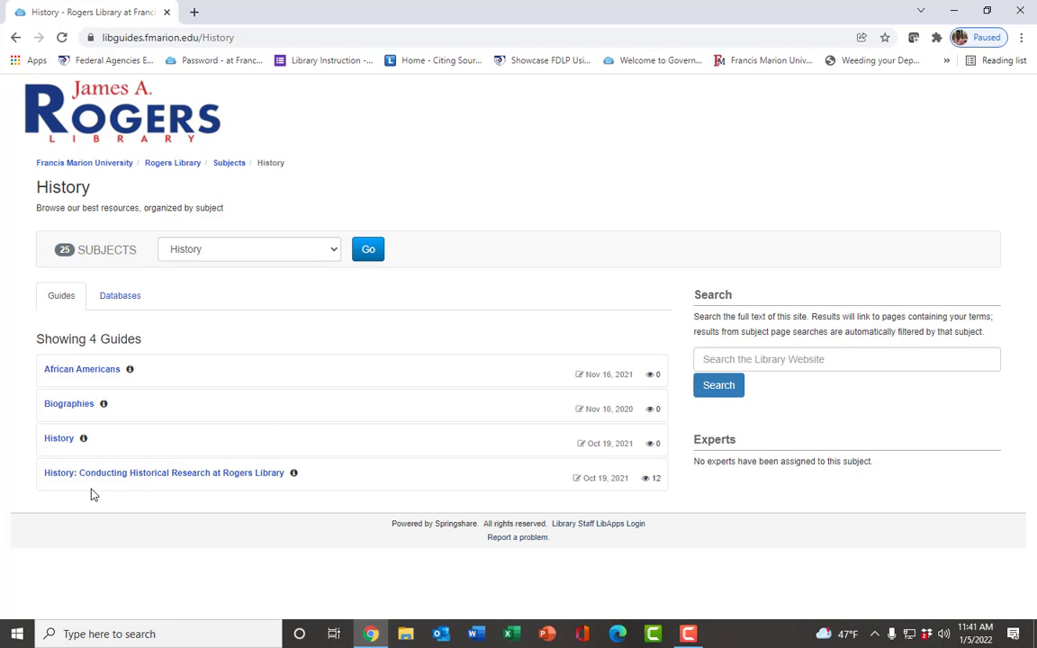
- Enter the Conducting Historical Research guide and head to its Primary Sources vs. Secondary Sources page
click(164, 471)
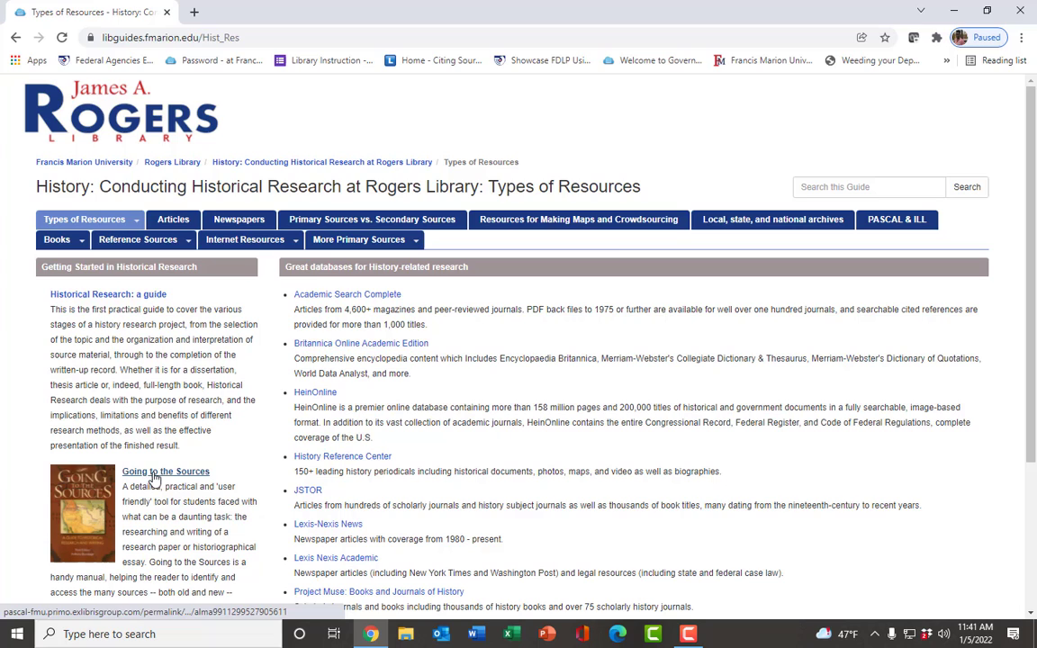
click(85, 220)
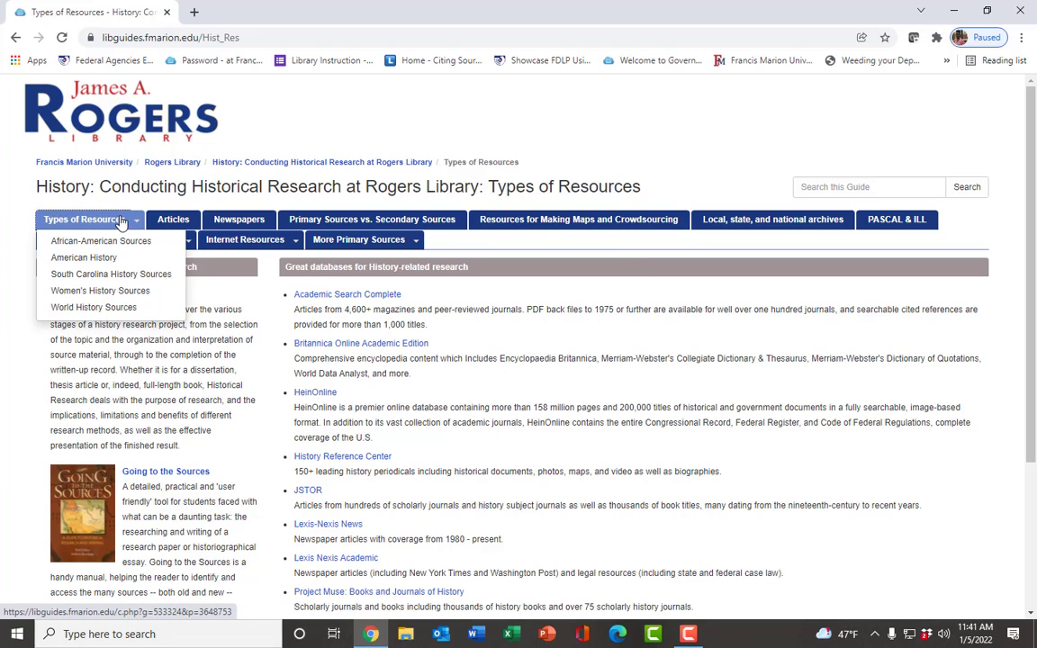
click(87, 220)
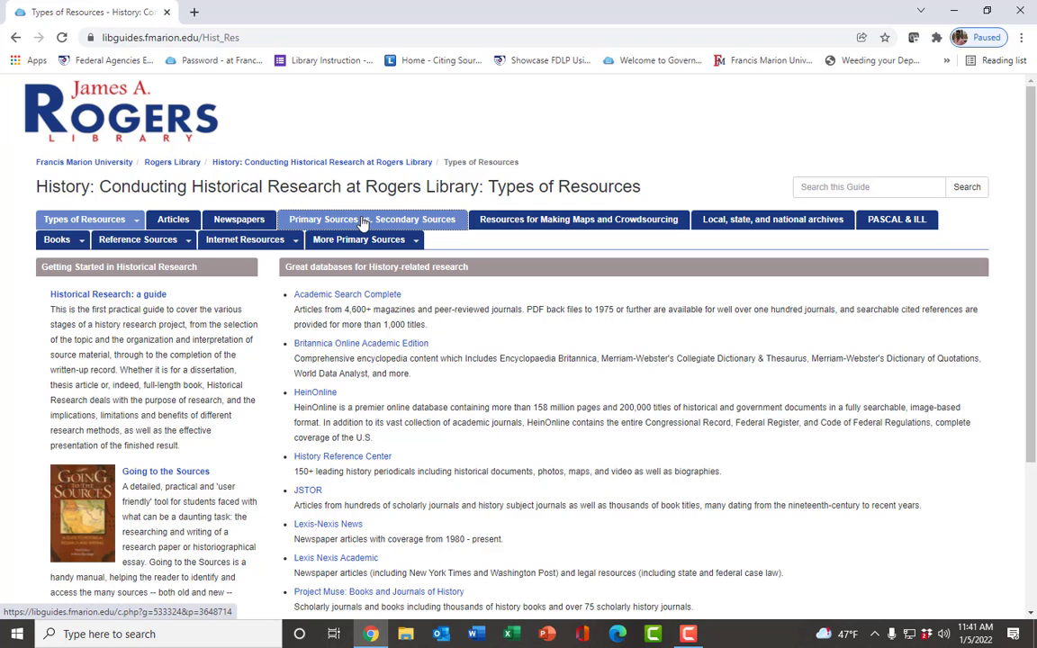
click(371, 219)
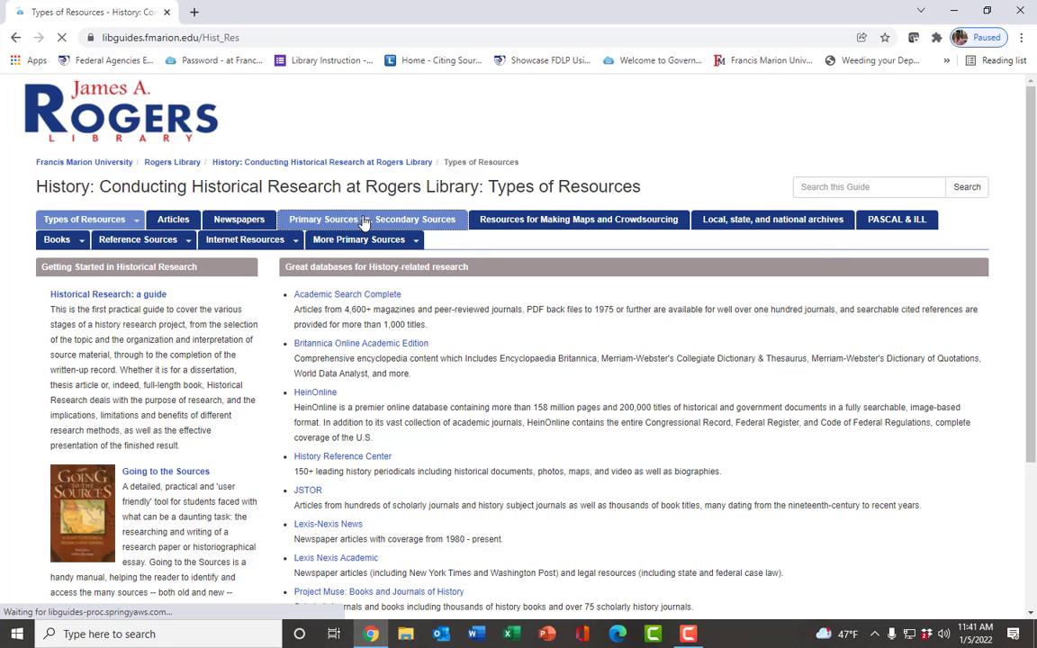
- Read the Primary vs. Secondary Sources definitions and scroll through the example lists
click(370, 219)
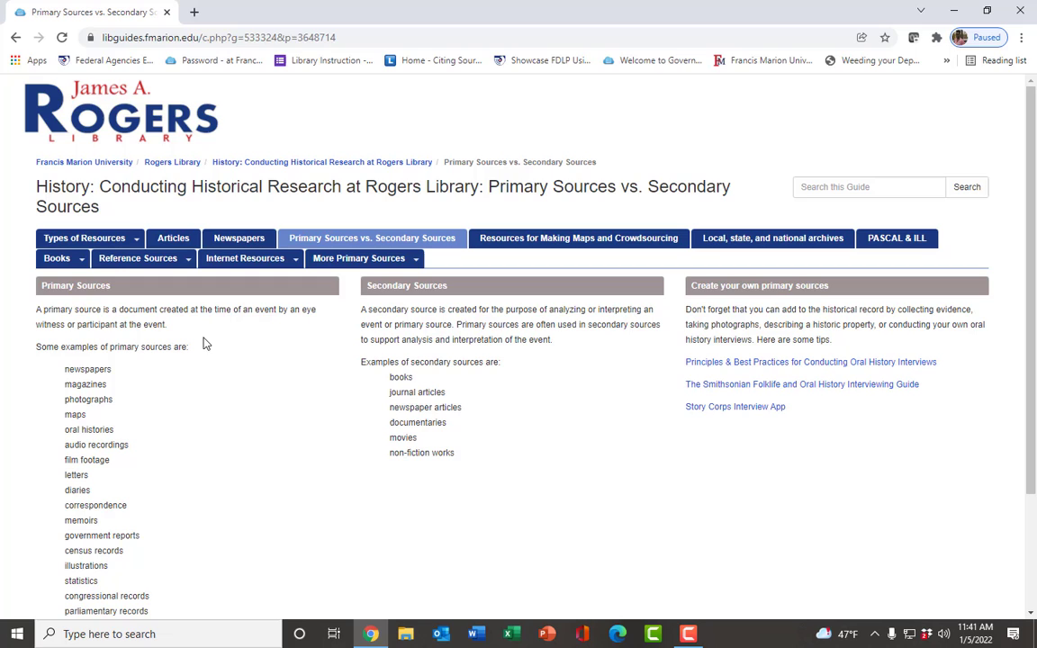
mouse_move(76, 306)
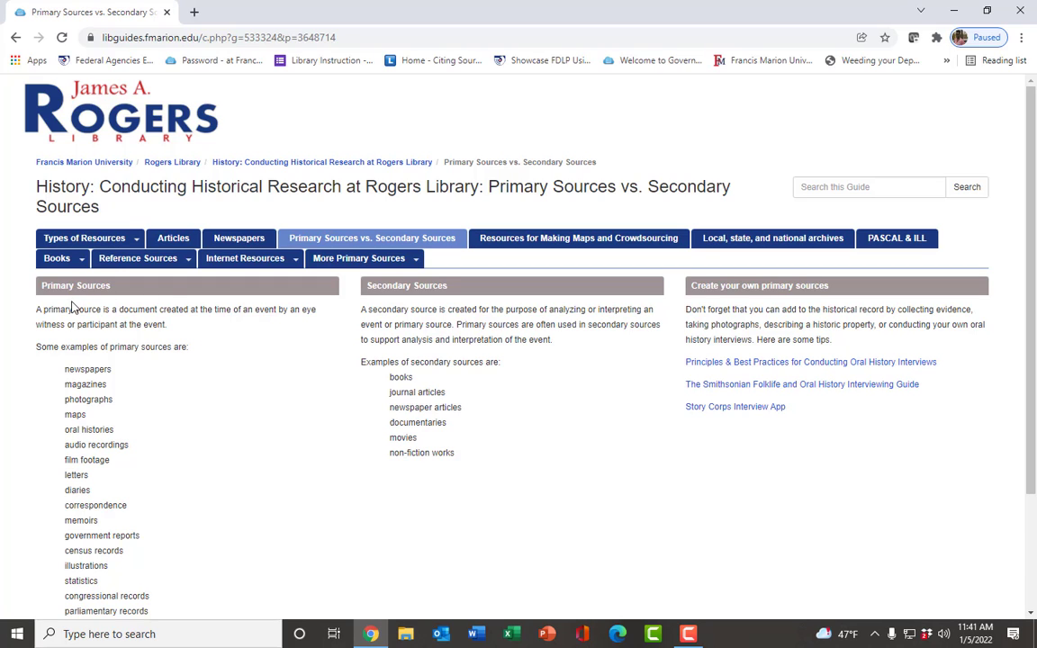
mouse_move(82, 324)
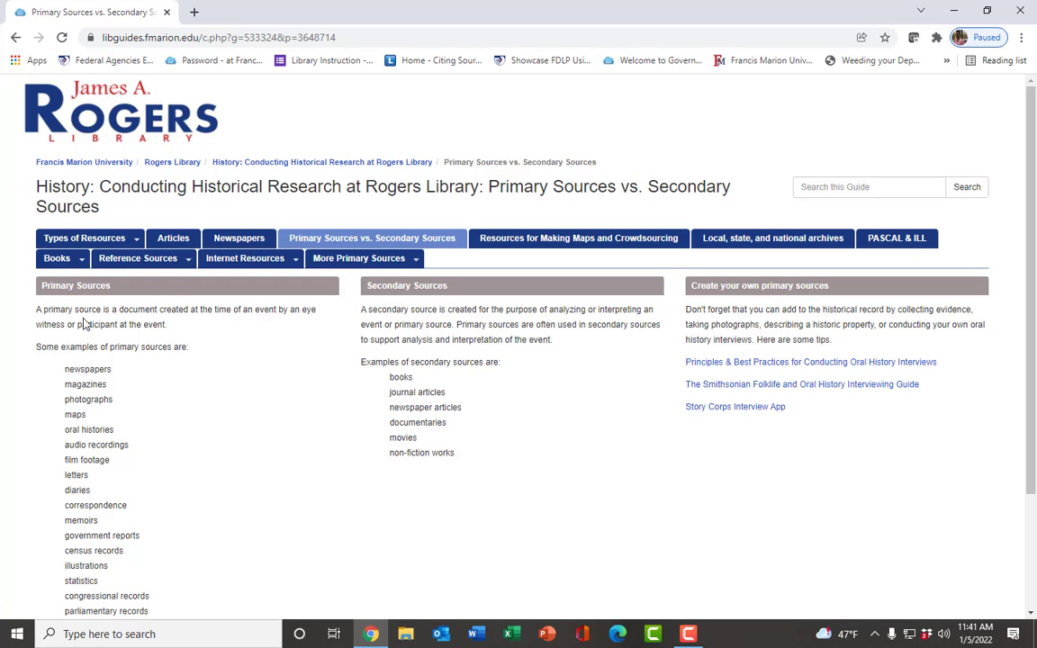
mouse_move(201, 329)
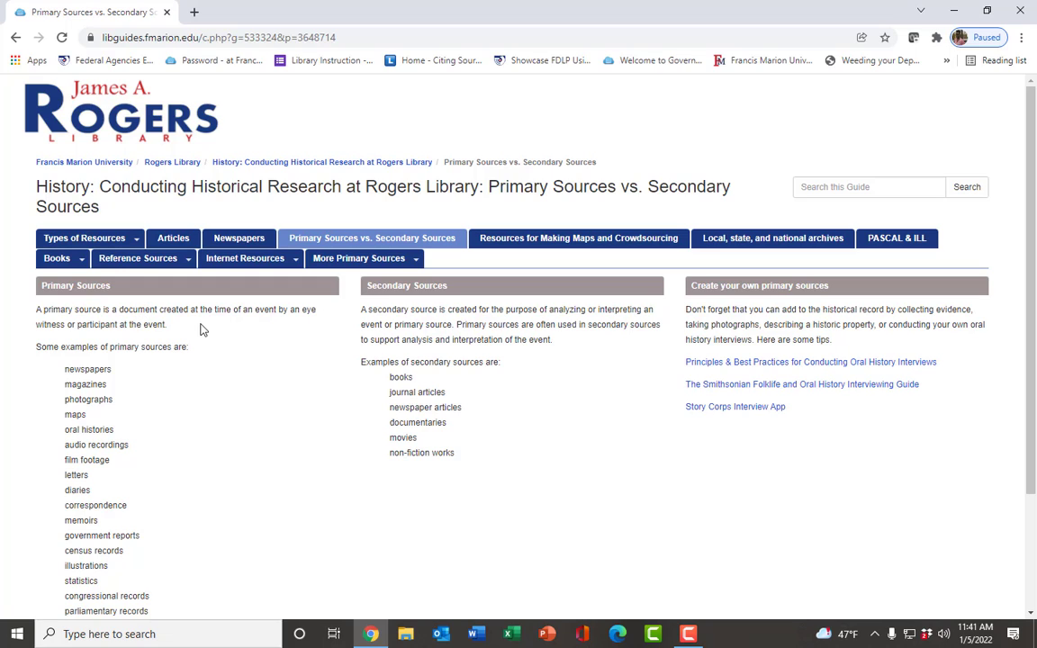
mouse_move(290, 325)
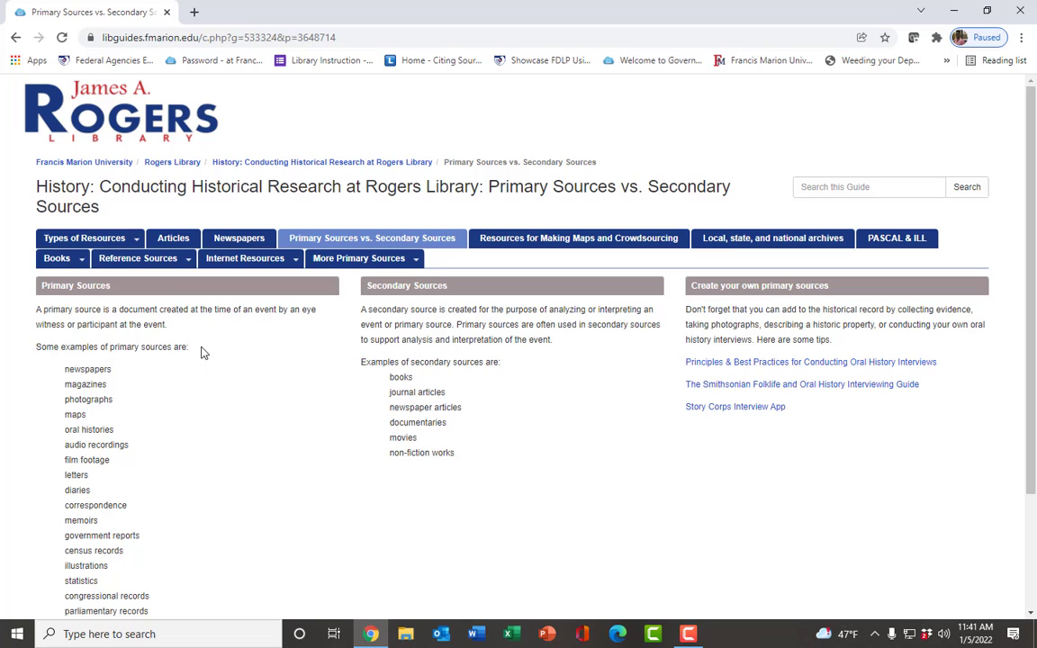
mouse_move(183, 385)
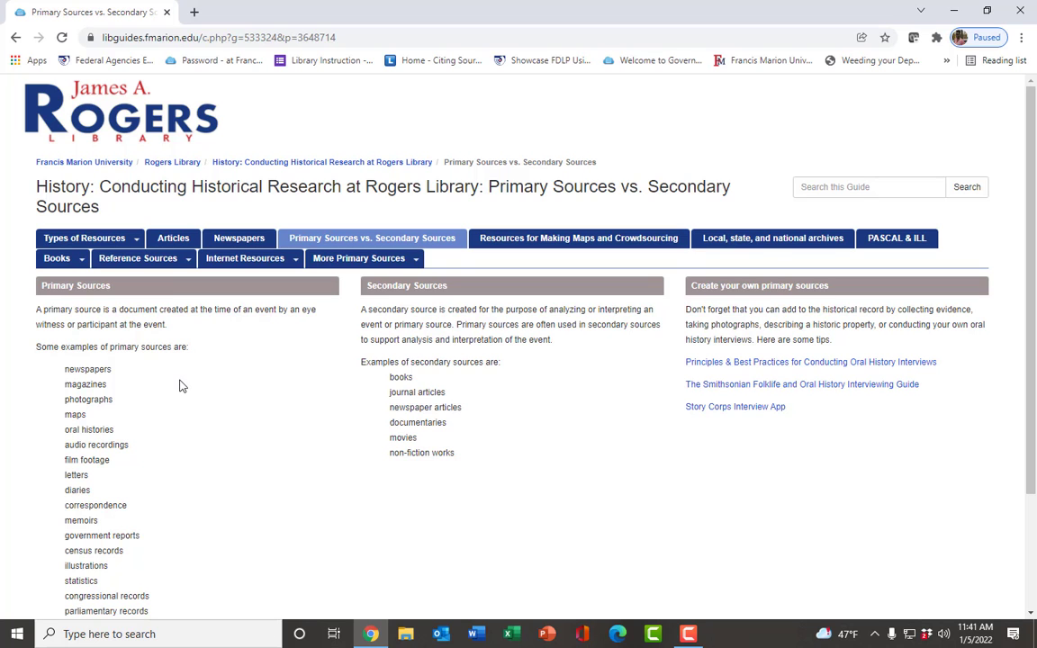
scroll(down, 3)
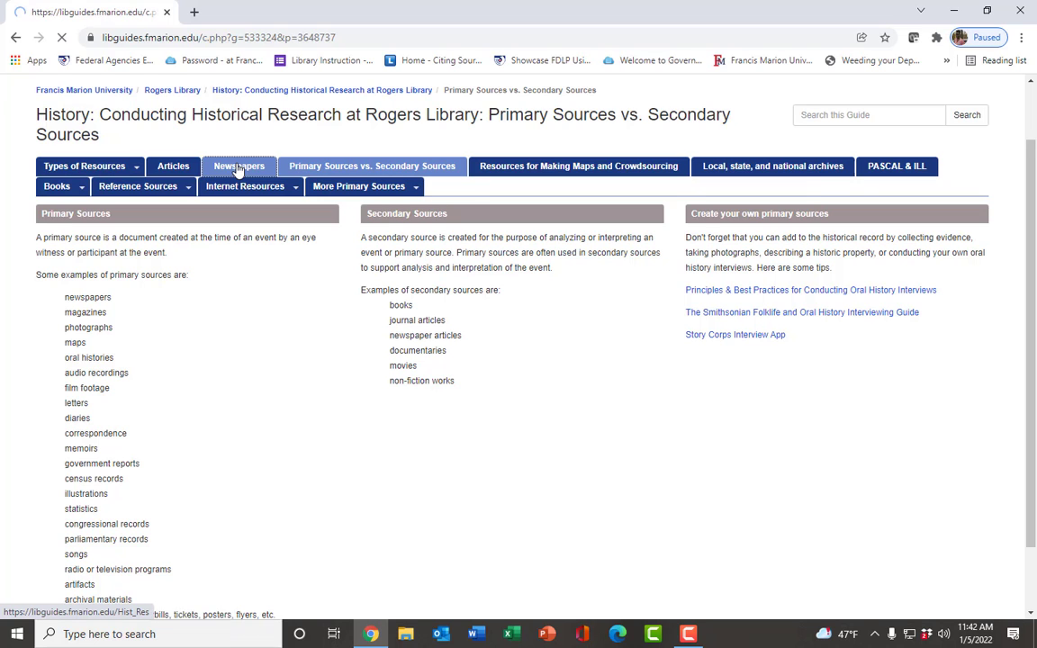
- View the Newspapers page's resources and microfilm holdings, then expand More Primary Sources
click(238, 165)
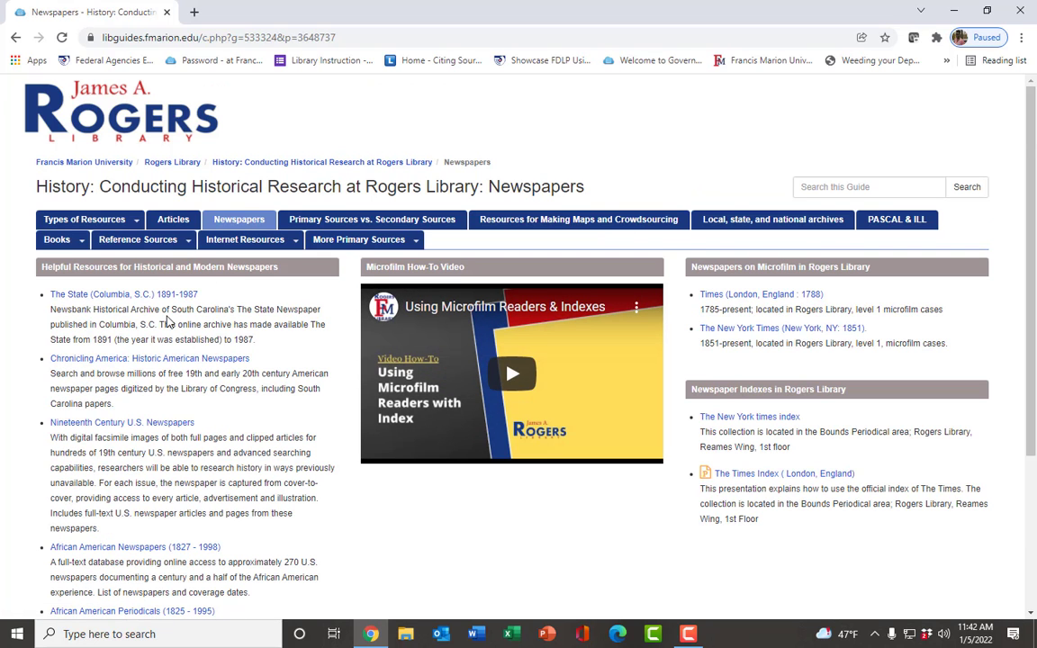
mouse_move(176, 373)
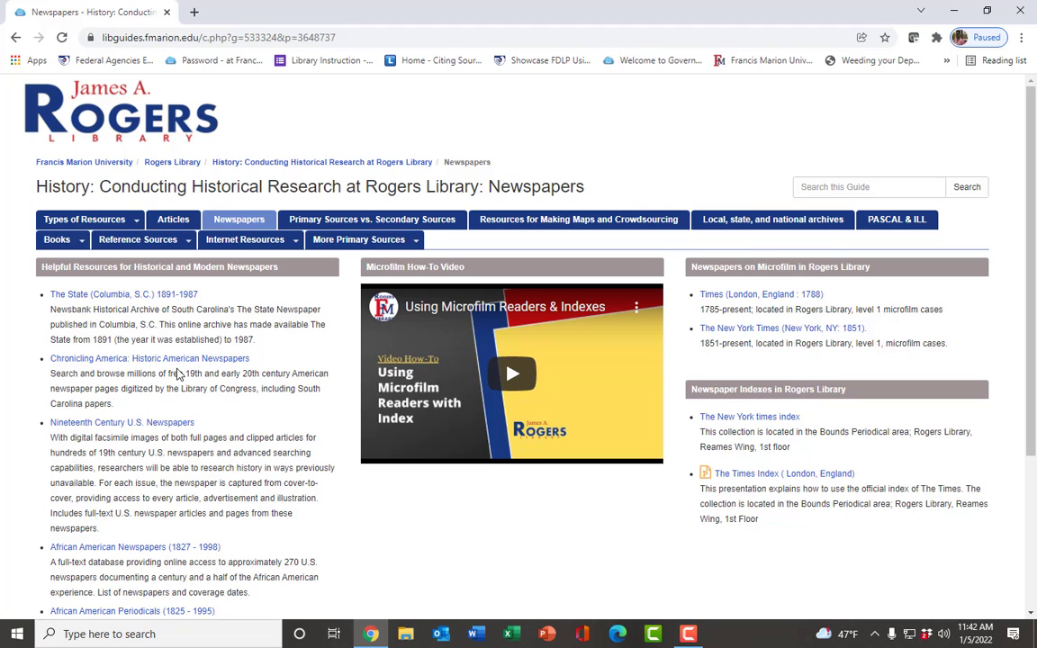
scroll(down, 3)
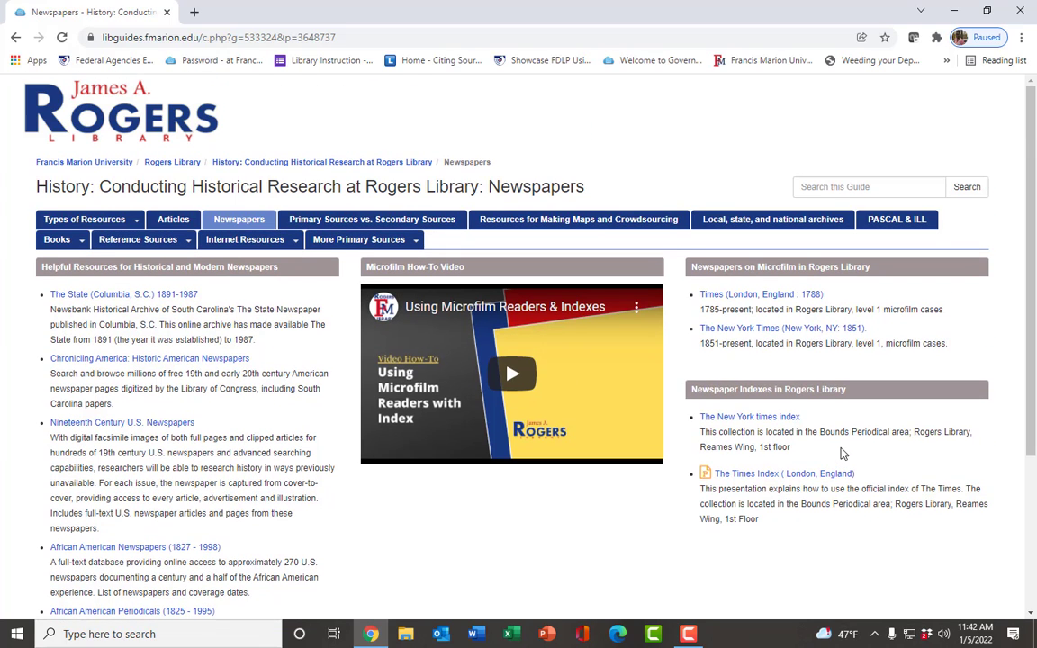
mouse_move(158, 338)
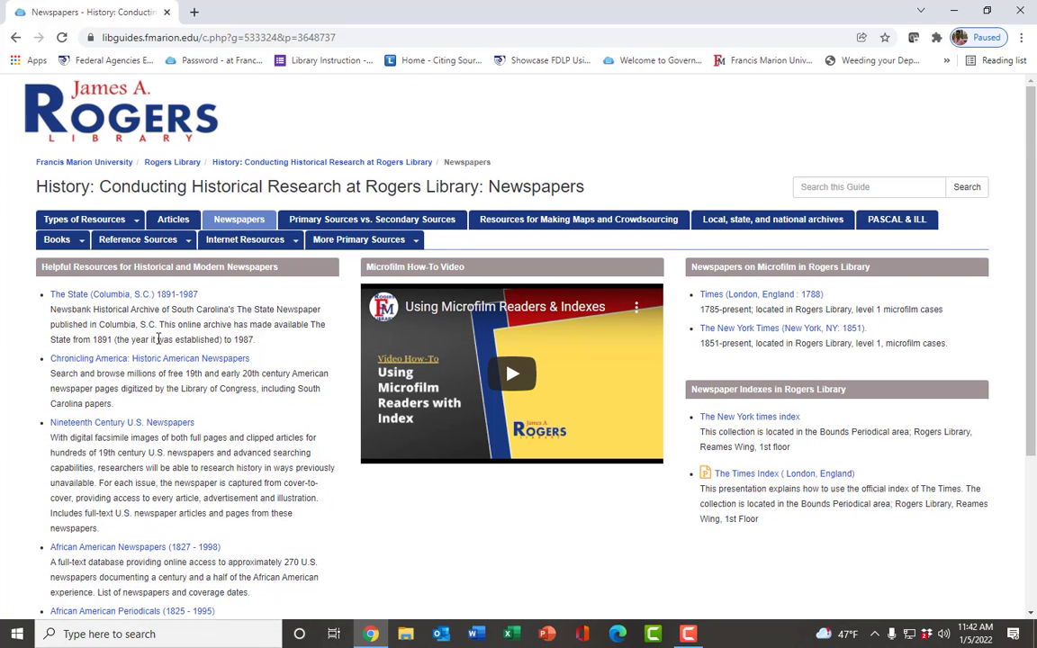
click(358, 239)
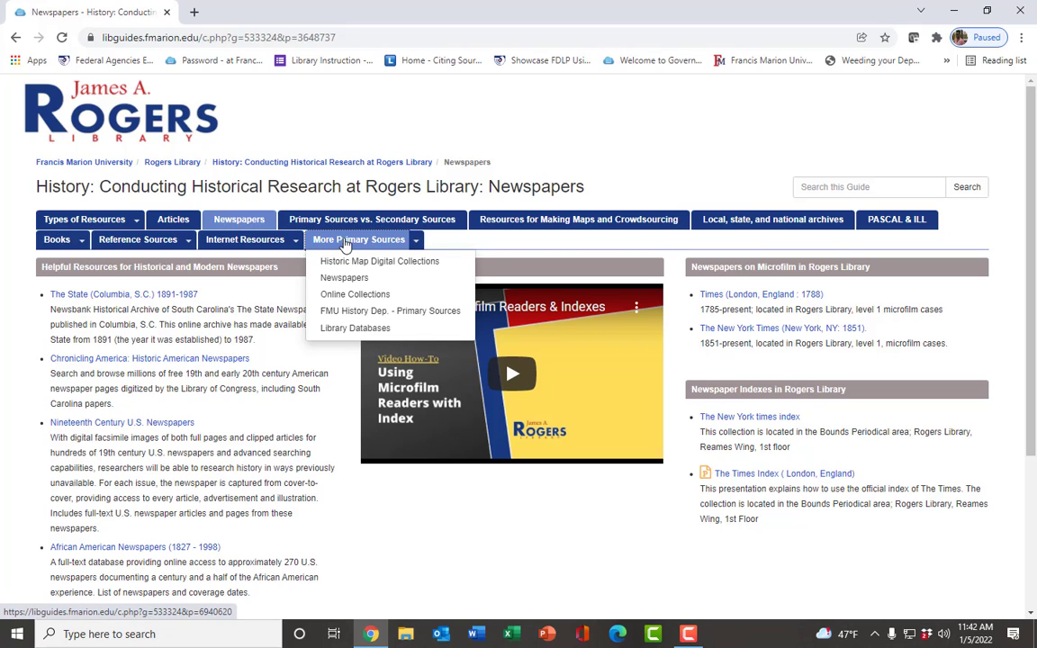
- Go to the Historic Map Digital Collections page under More Primary Sources
click(378, 261)
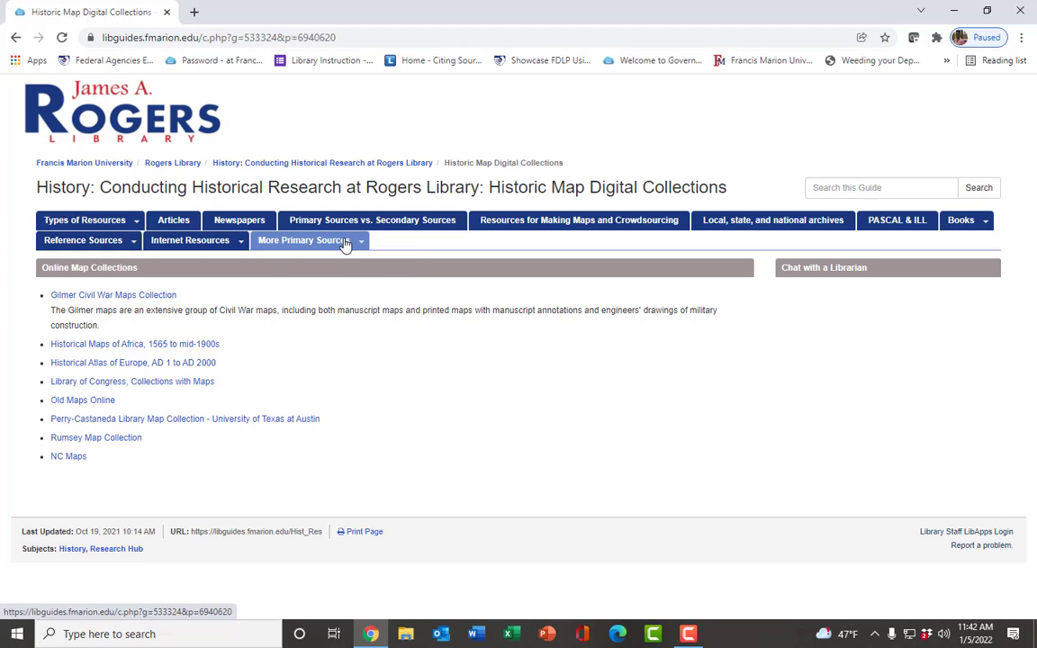
mouse_move(173, 313)
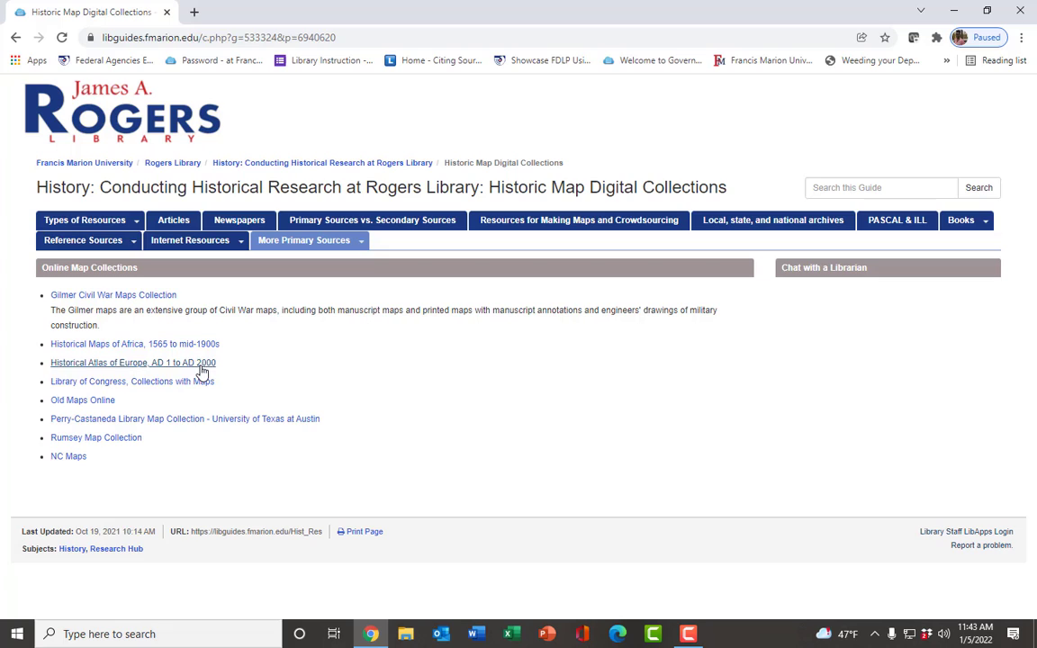
mouse_move(201, 450)
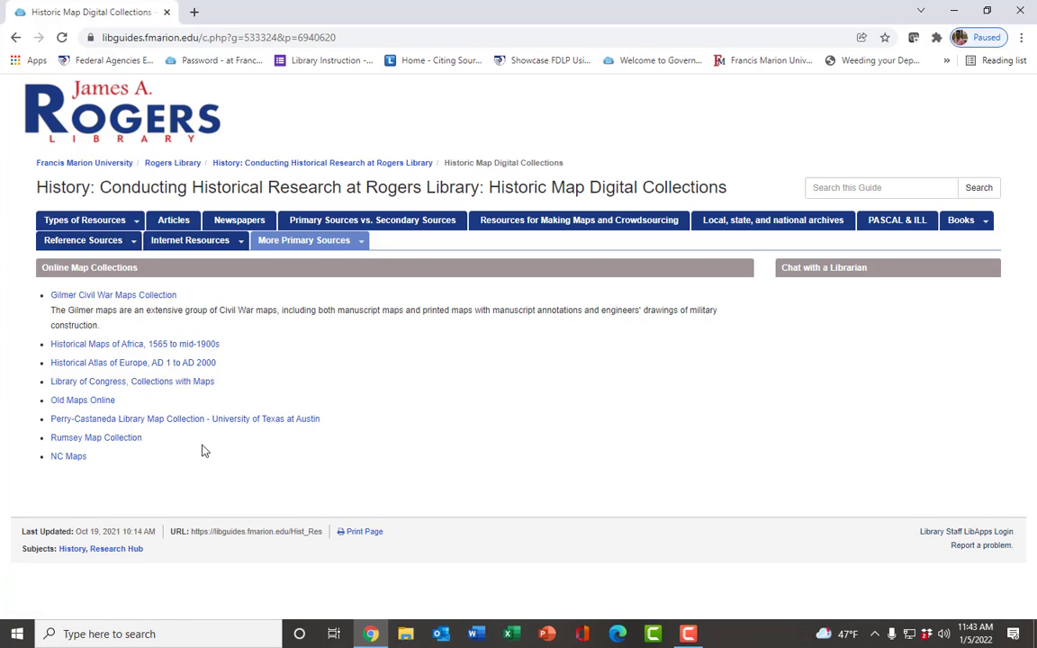
mouse_move(428, 450)
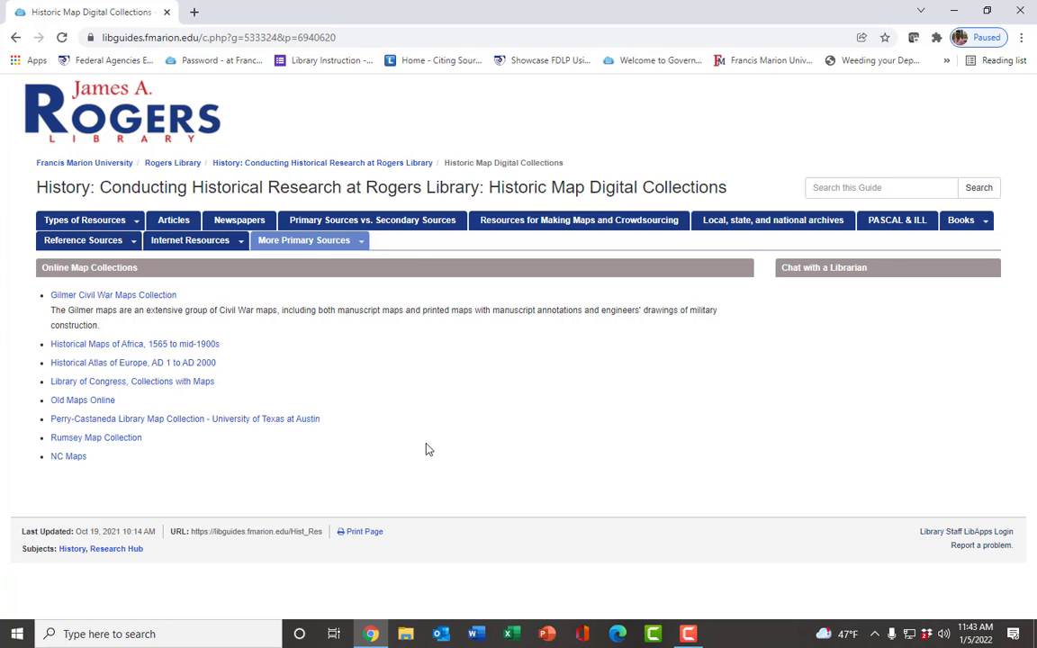
mouse_move(172, 220)
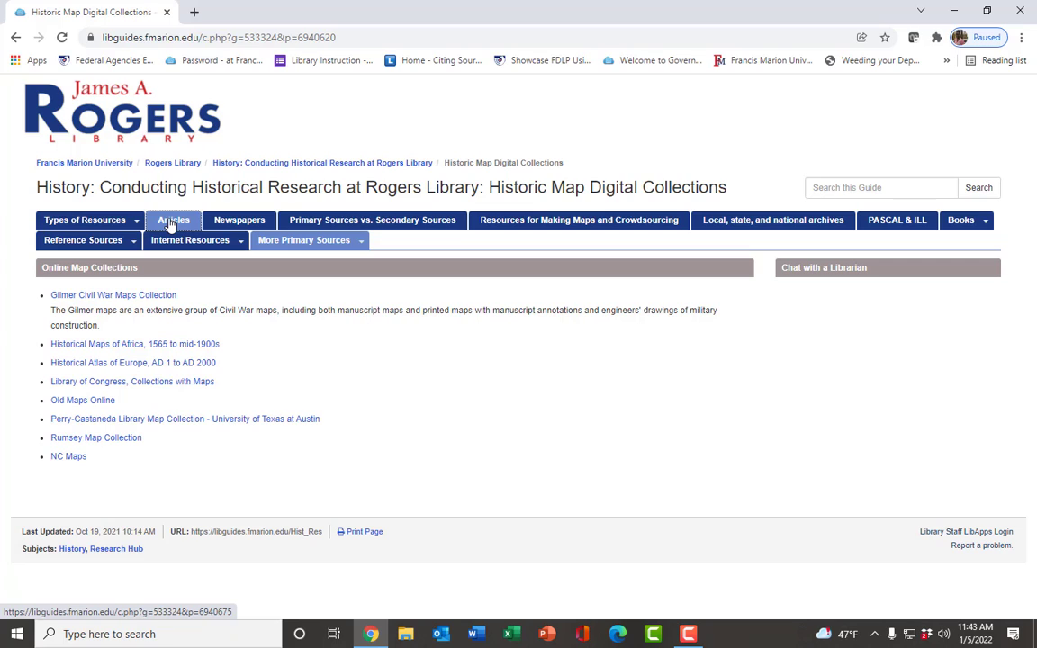
mouse_move(173, 220)
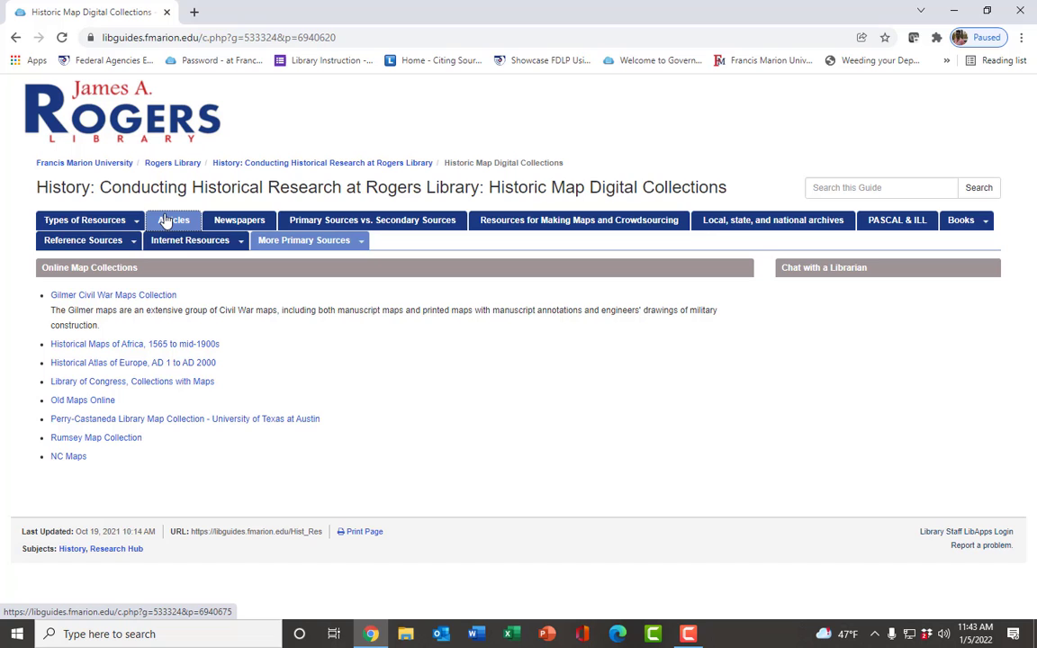
- From the guide's Articles page, launch Academic Search Complete in EBSCOhost
click(173, 220)
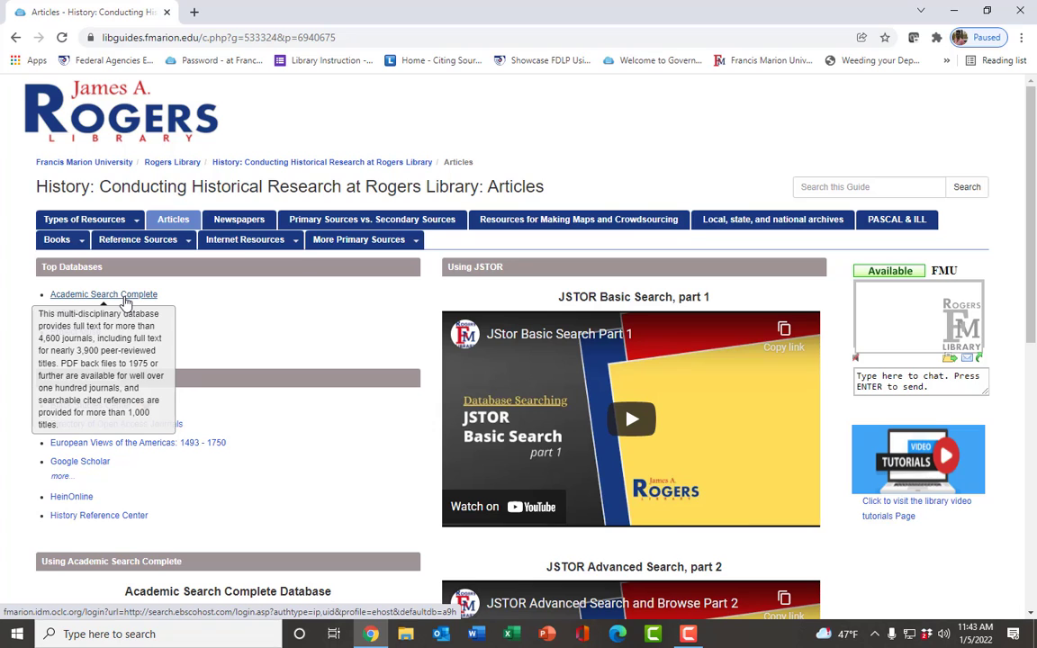
click(104, 295)
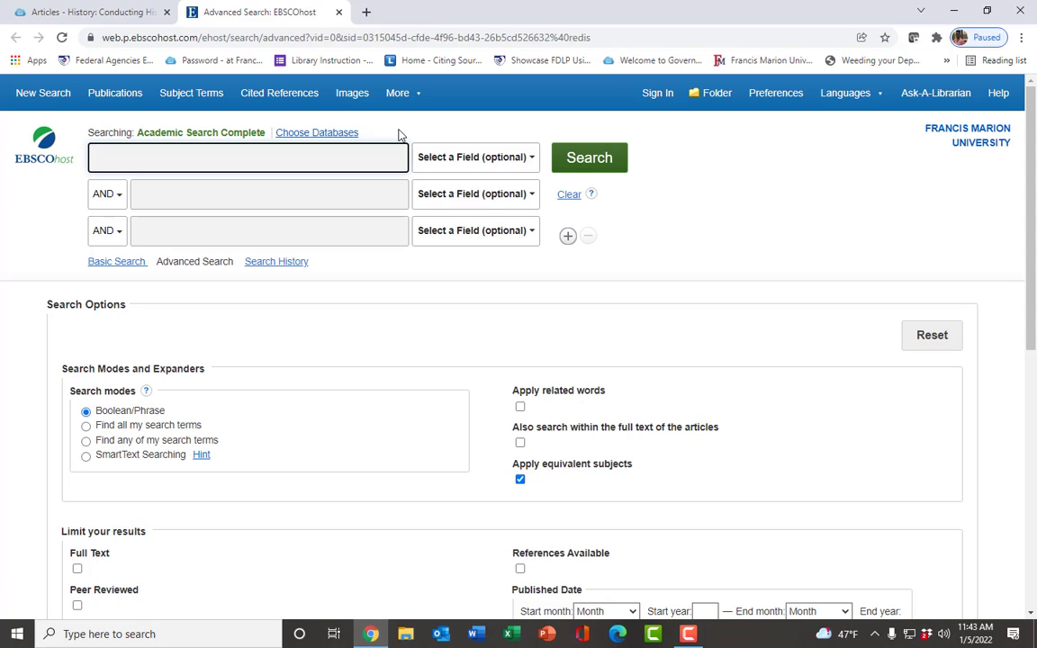
- In Choose Databases, tick History Reference Center alongside Academic Search Complete
click(248, 156)
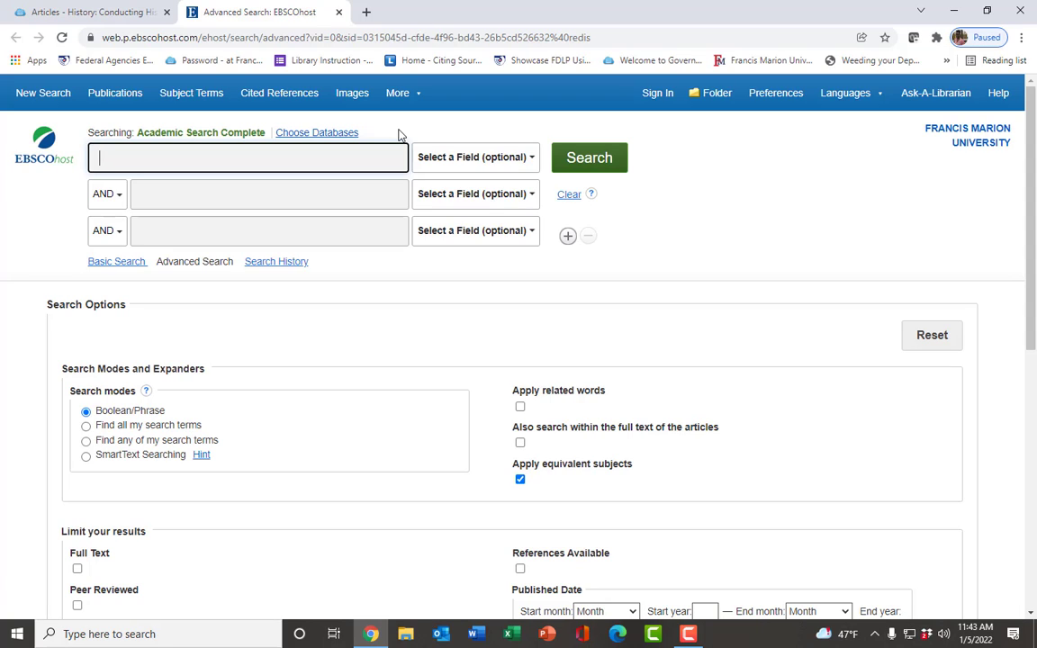
mouse_move(315, 137)
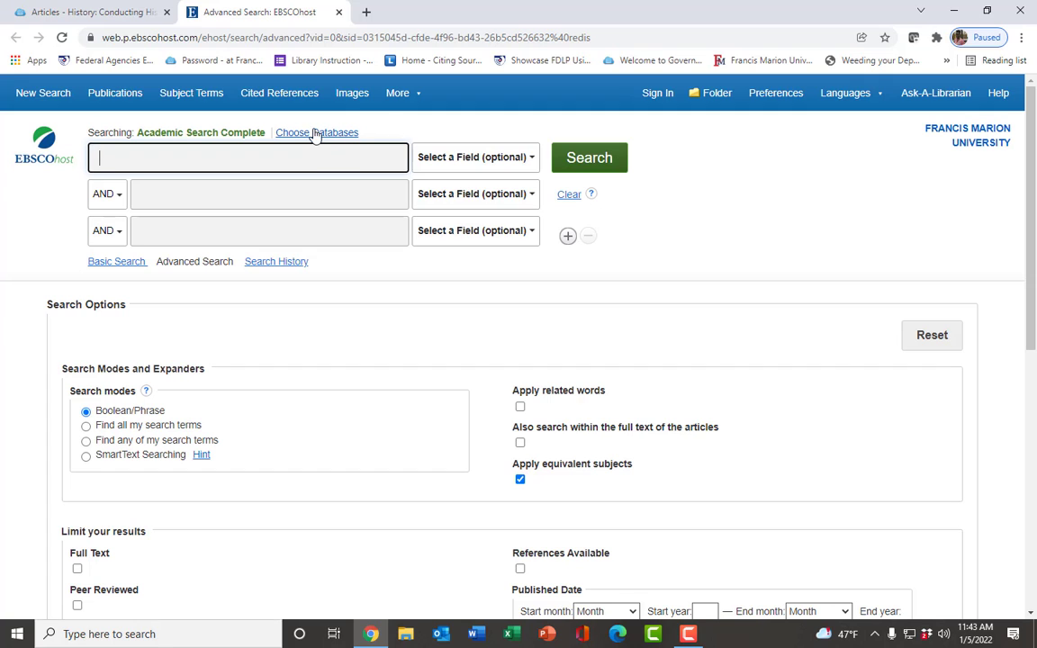
click(317, 133)
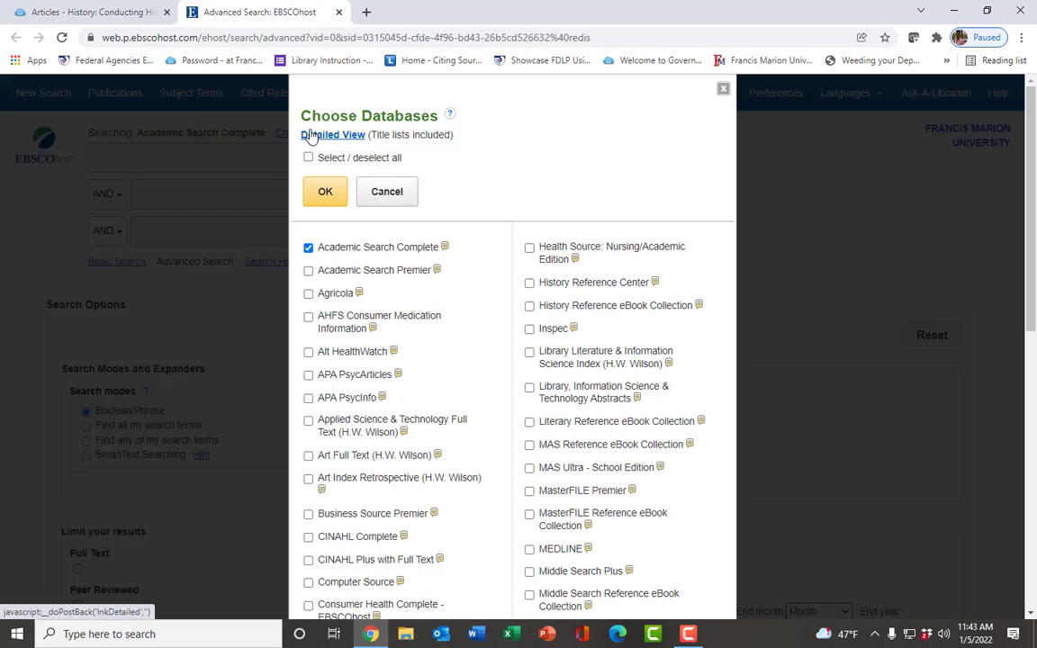
click(331, 133)
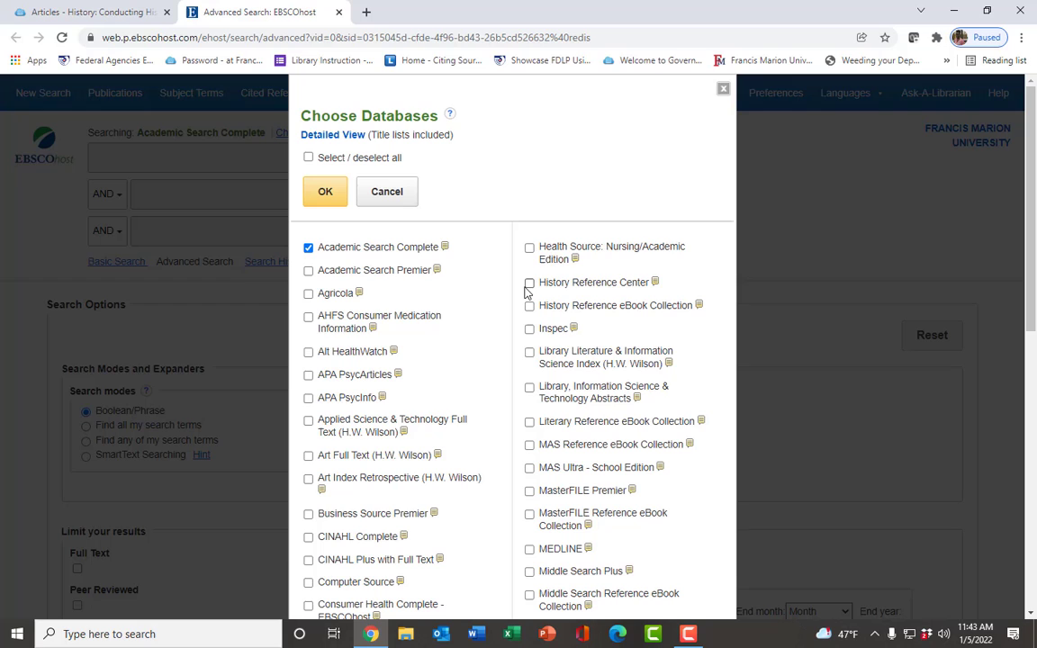
click(529, 280)
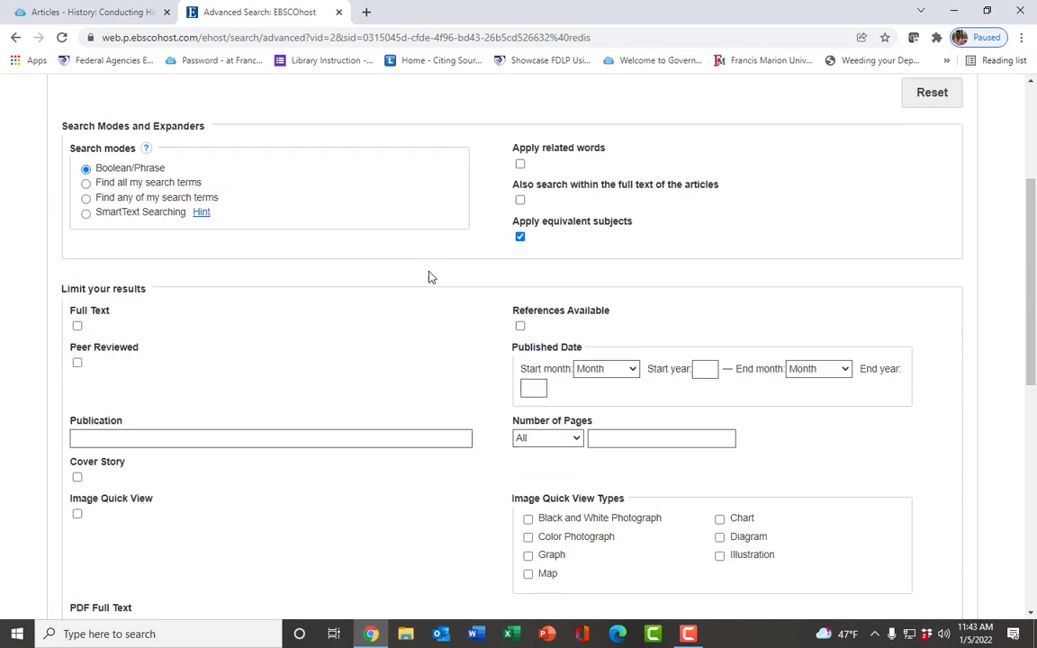
- Under History Reference Center's special limiters, select Primary Source Document as the publication type
scroll(down, 3)
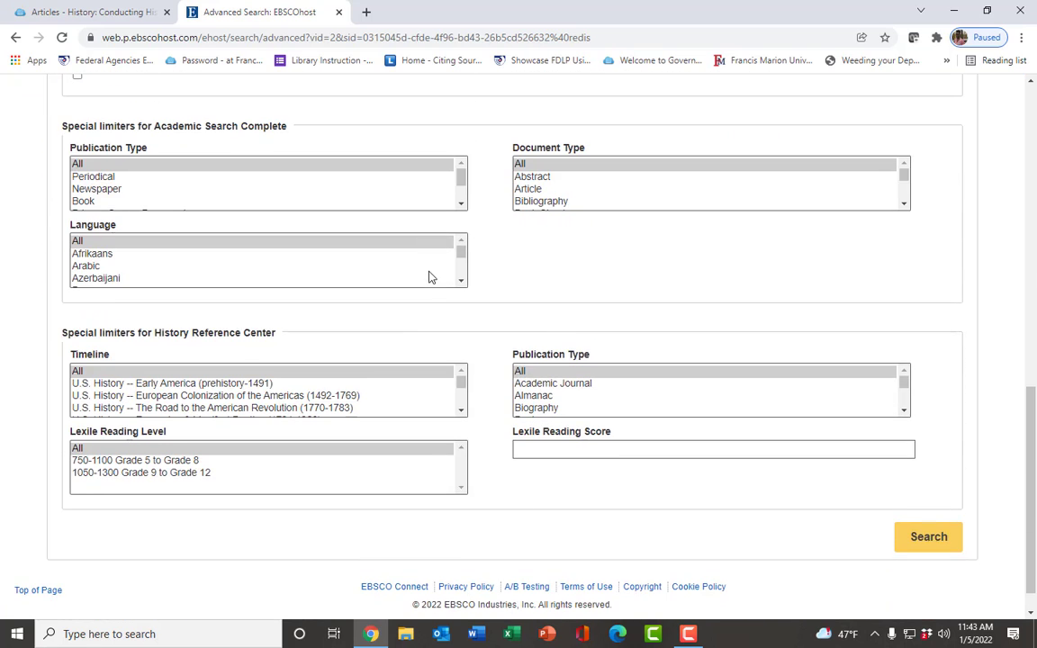
scroll(down, 3)
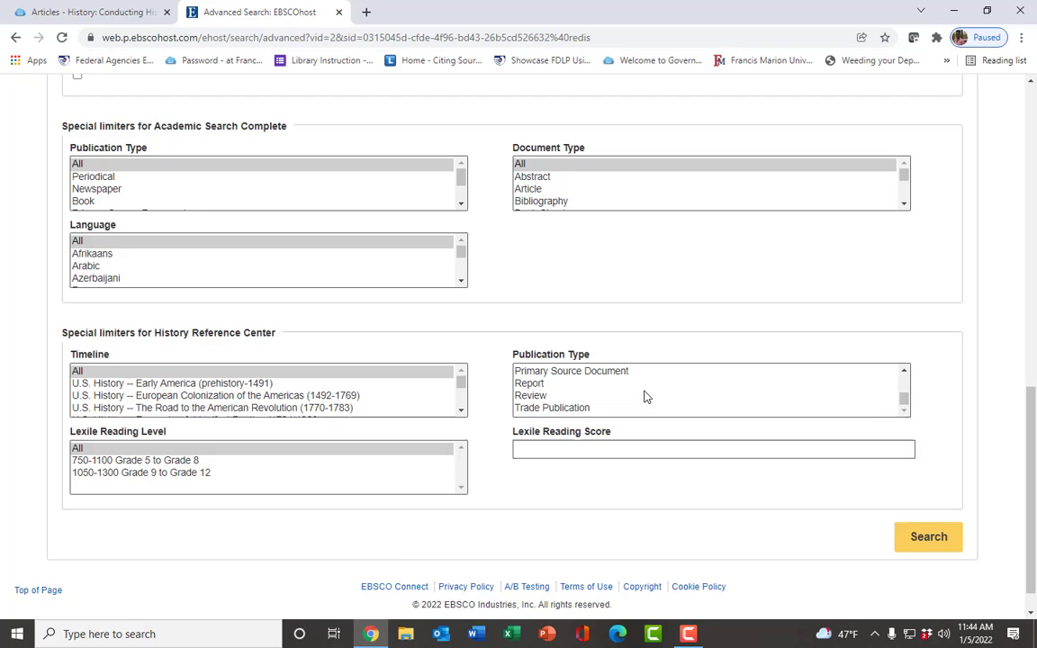
scroll(down, 3)
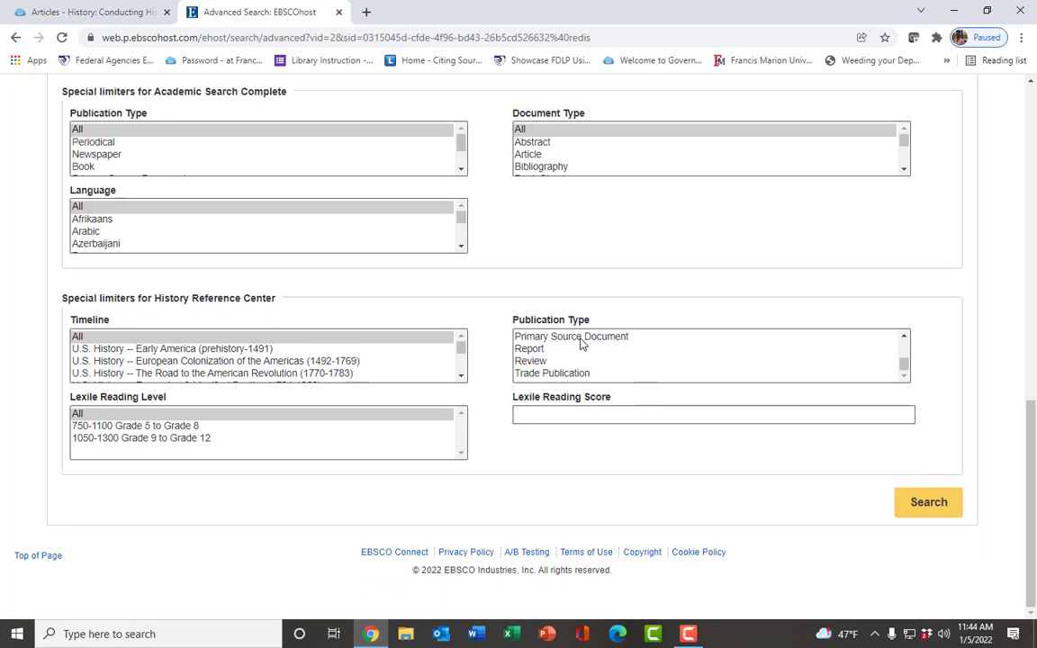
click(573, 376)
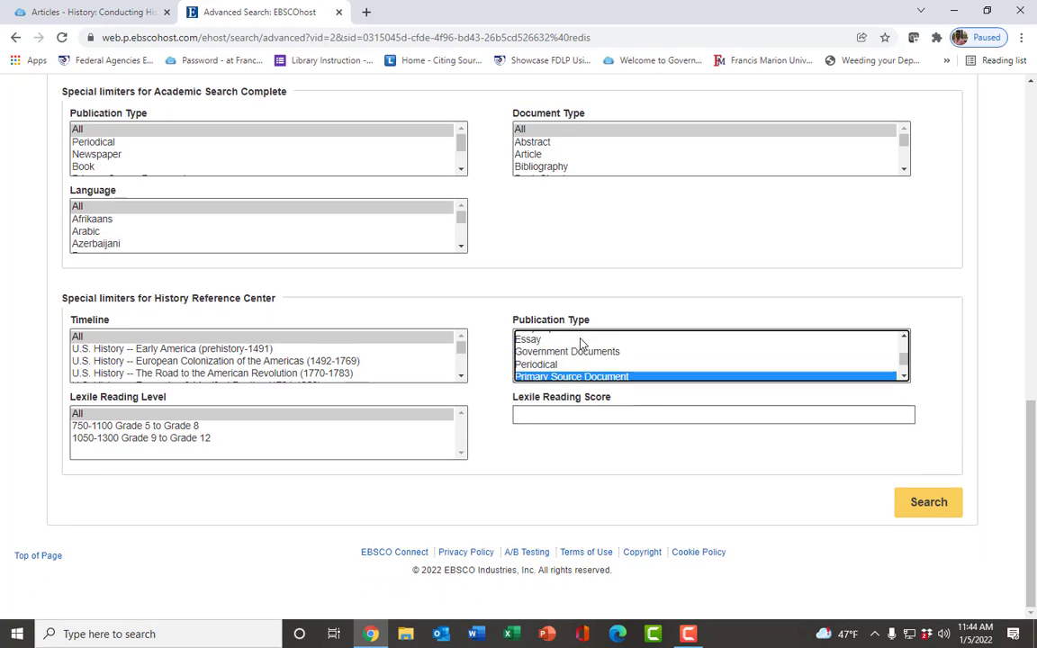
scroll(down, 3)
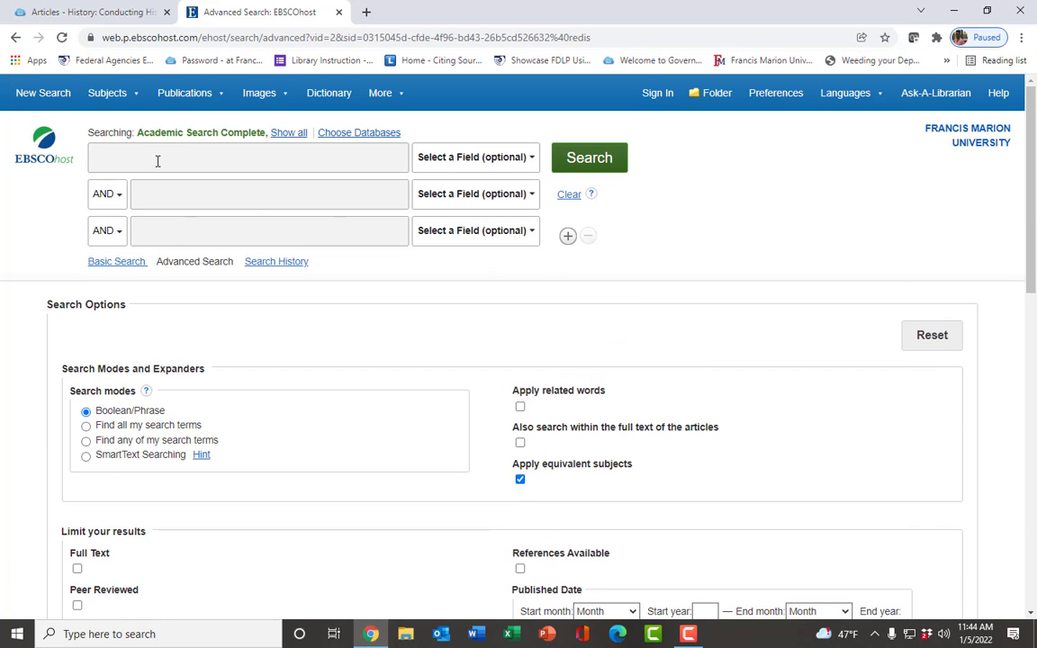
- Search for the suggested term 'american civil war, 1861-1865' and run it
click(248, 157)
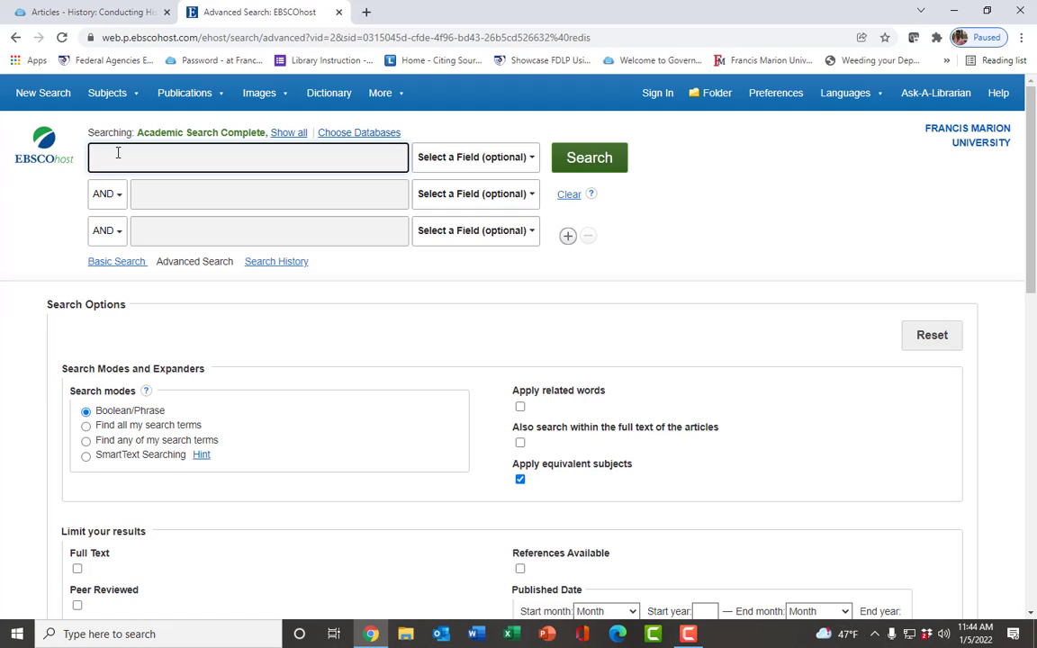
text(Civl)
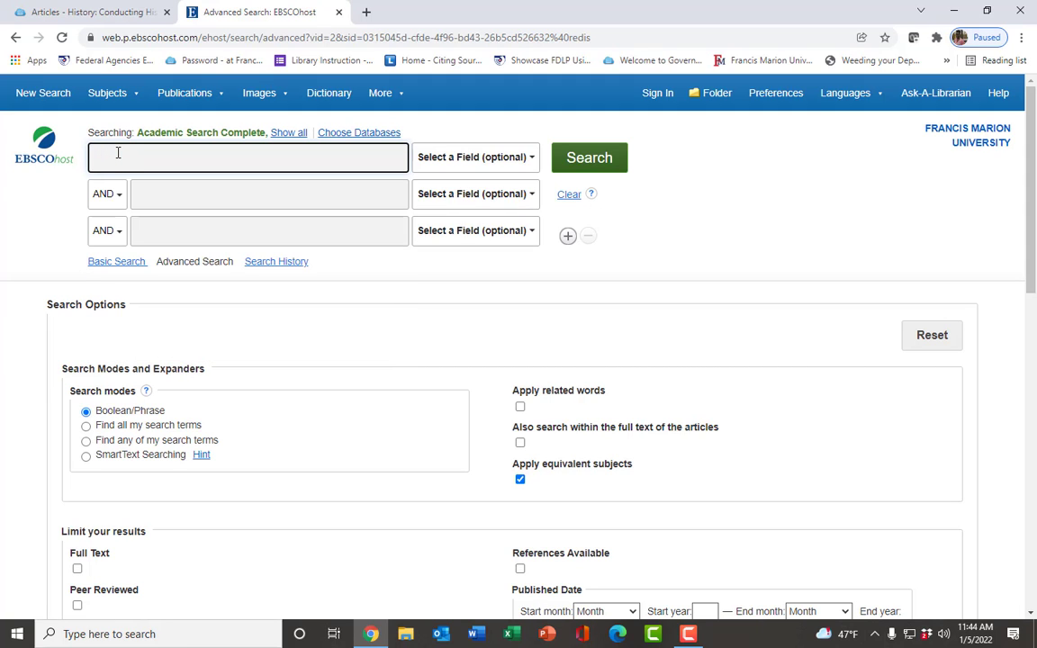
text(American civ)
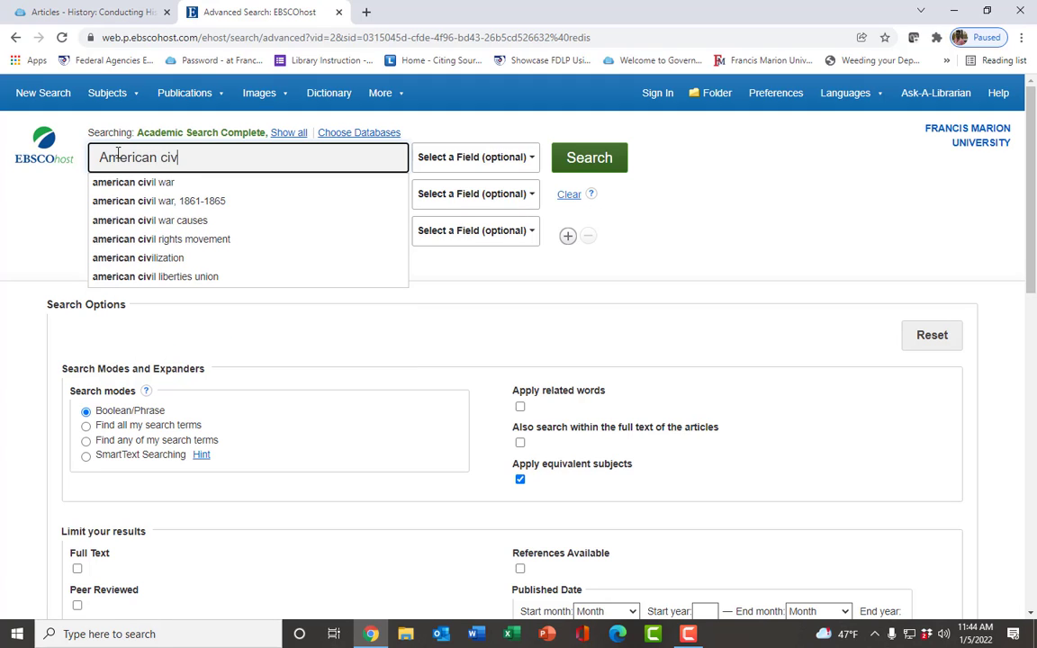
click(159, 202)
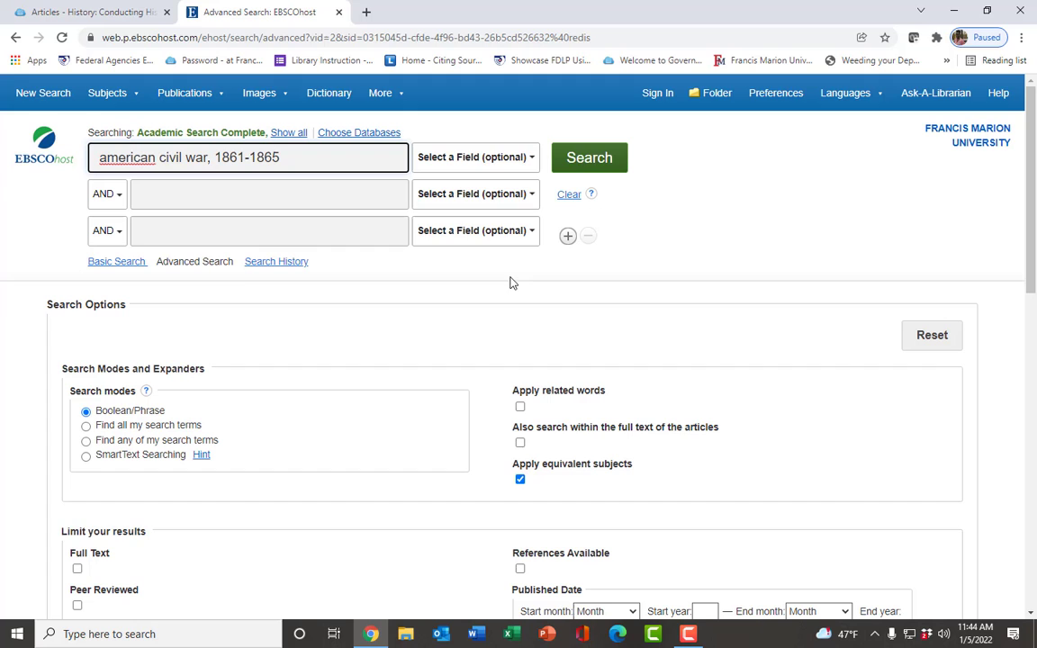
click(589, 158)
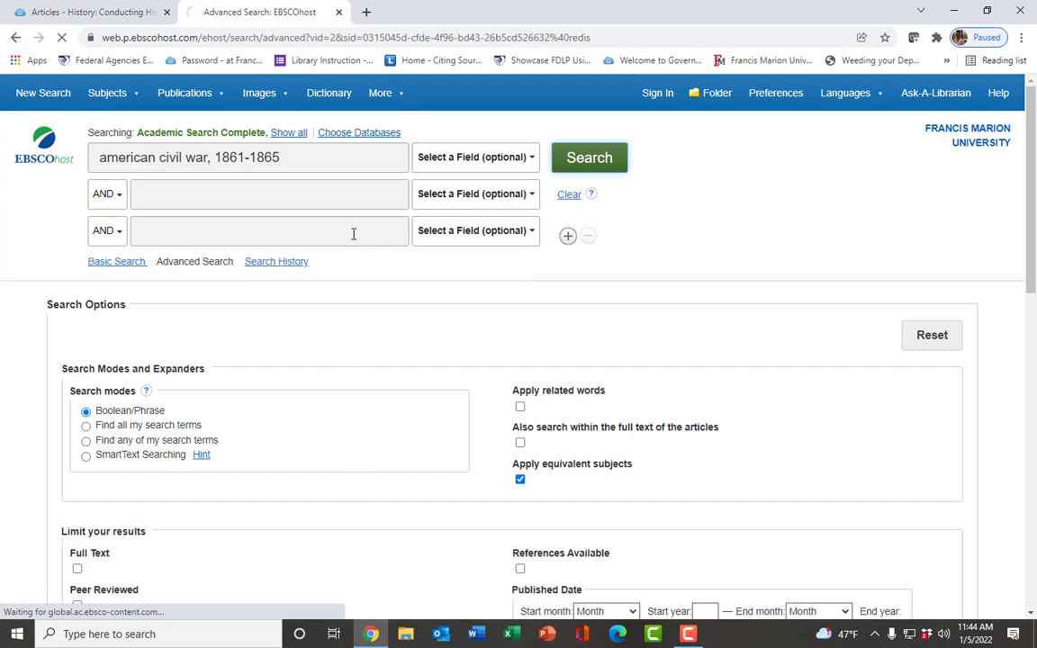
click(589, 158)
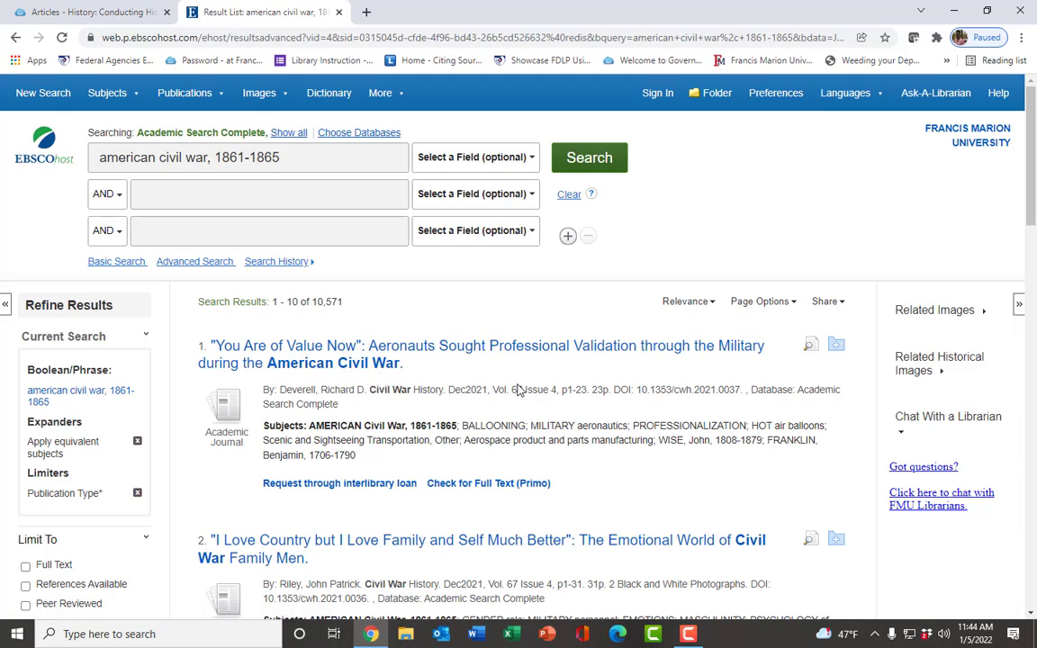
- Scroll the 10,571 results, close the EBSCOhost tab, and return to the guide's Articles page
scroll(down, 3)
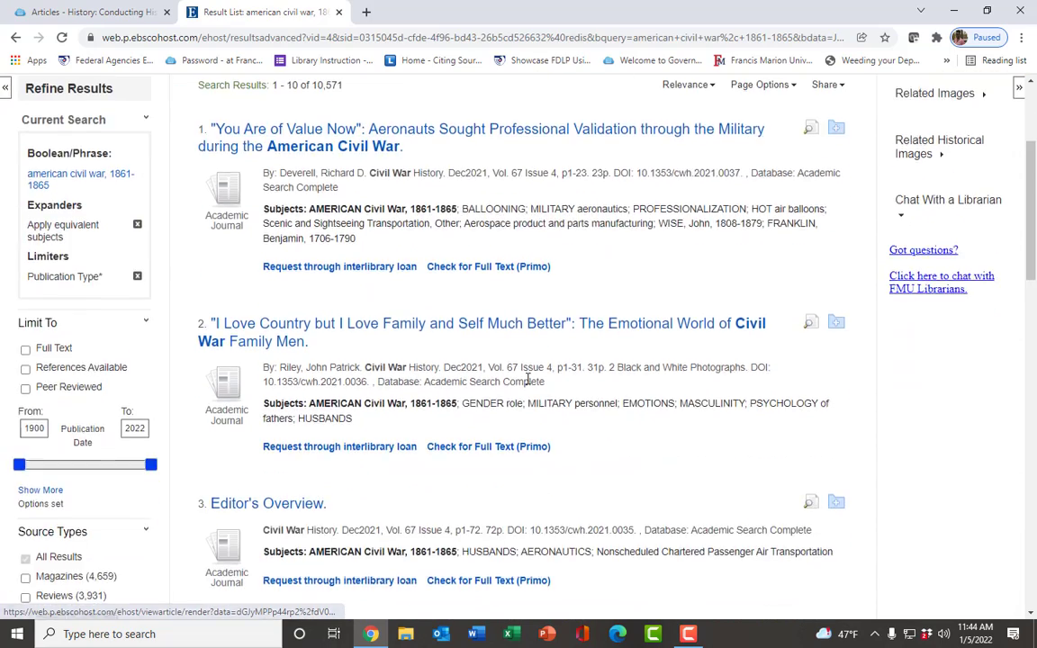
scroll(down, 3)
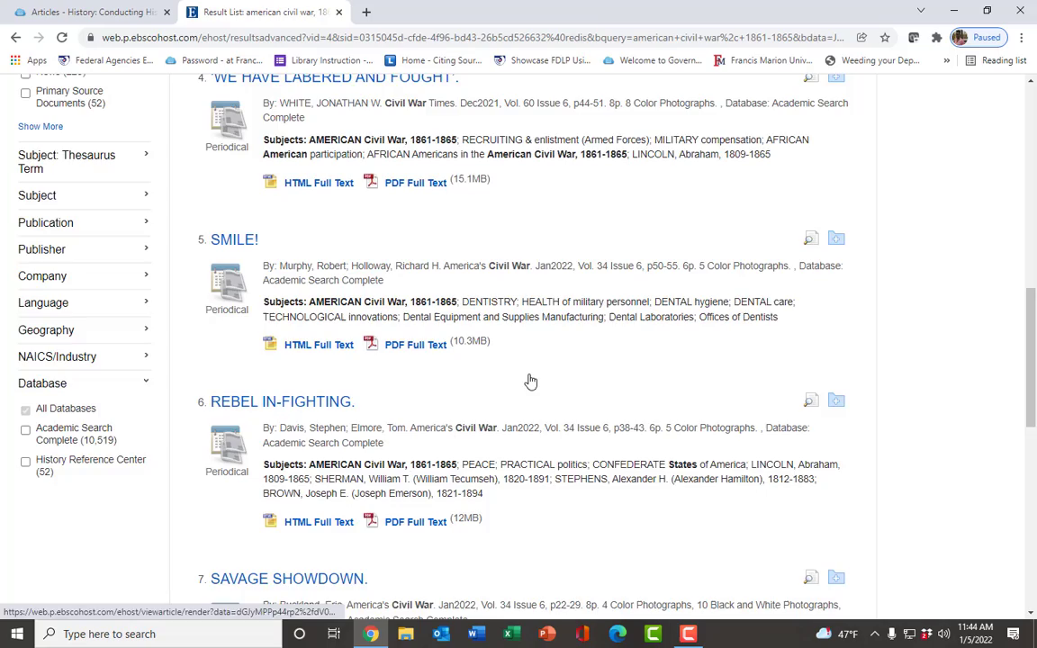
scroll(down, 3)
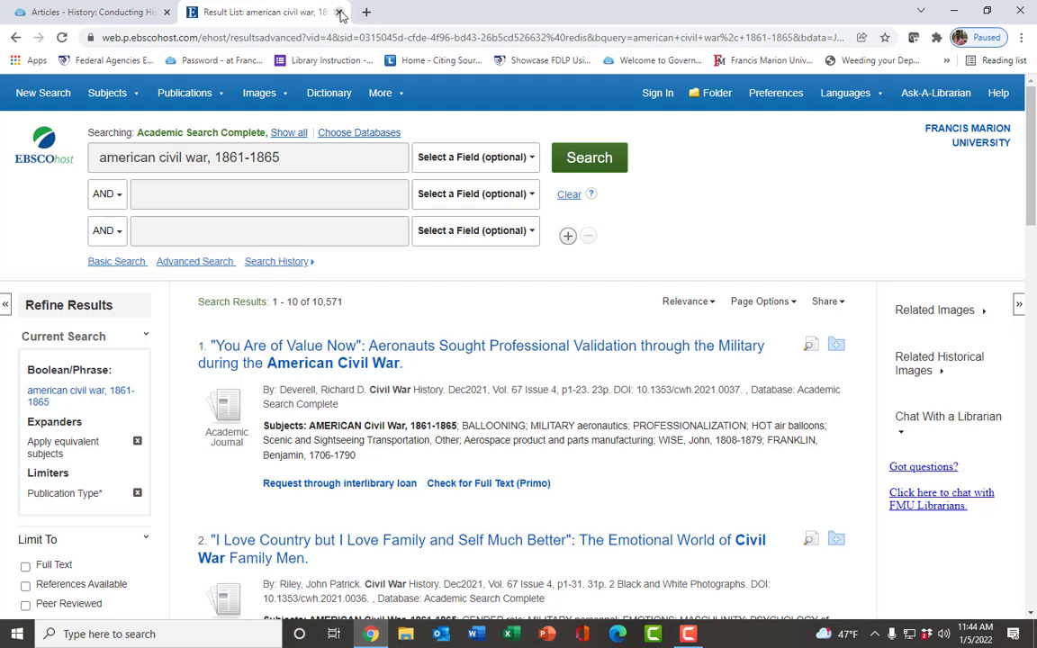
mouse_move(261, 11)
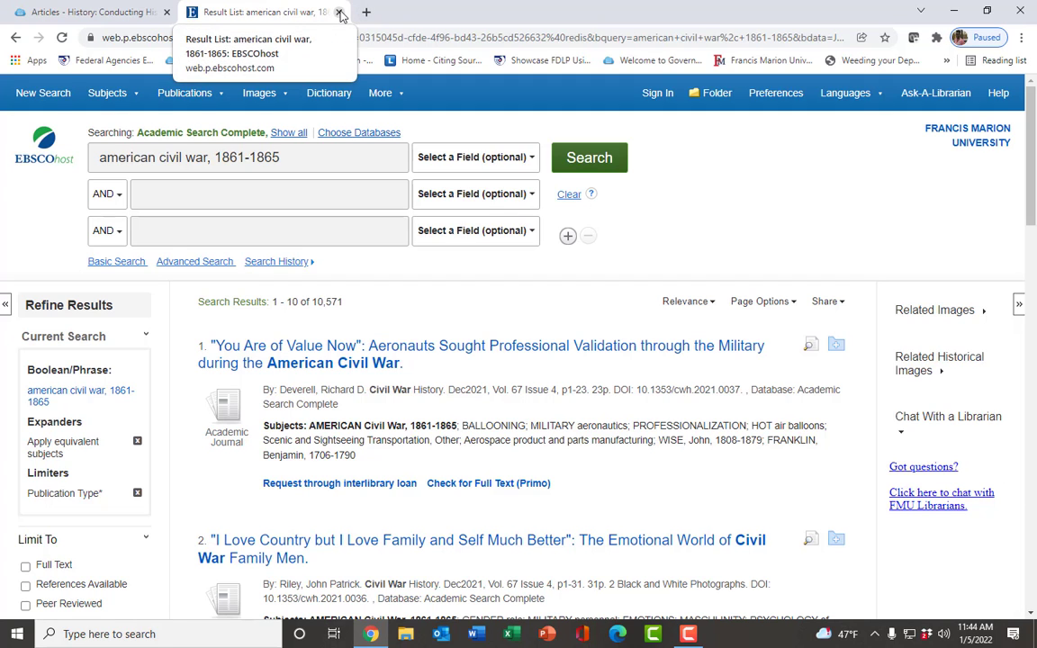
click(340, 14)
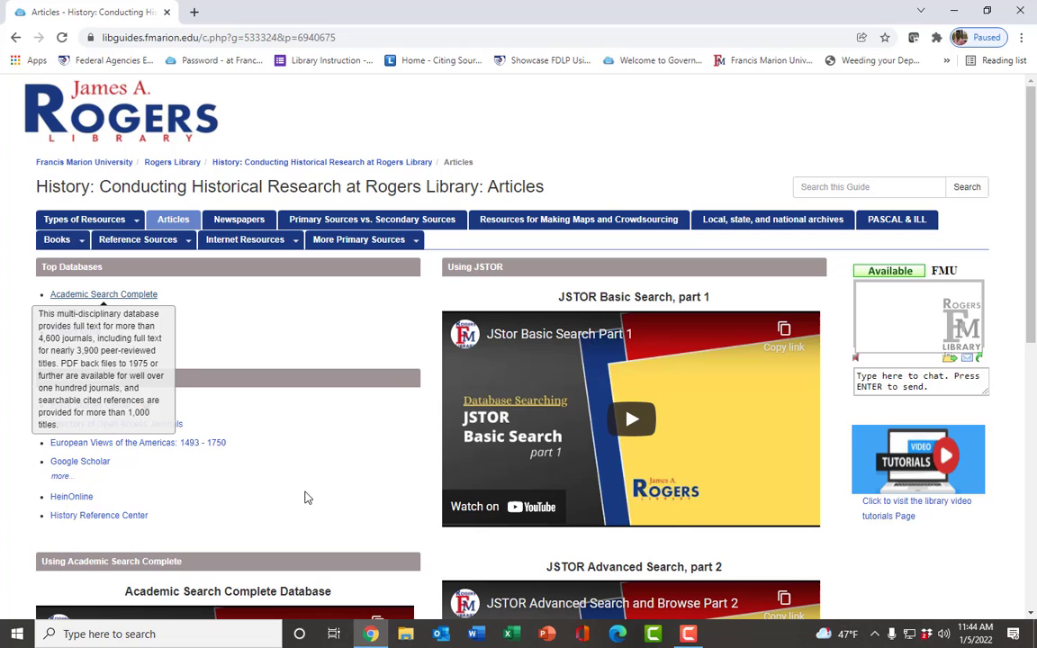
click(358, 239)
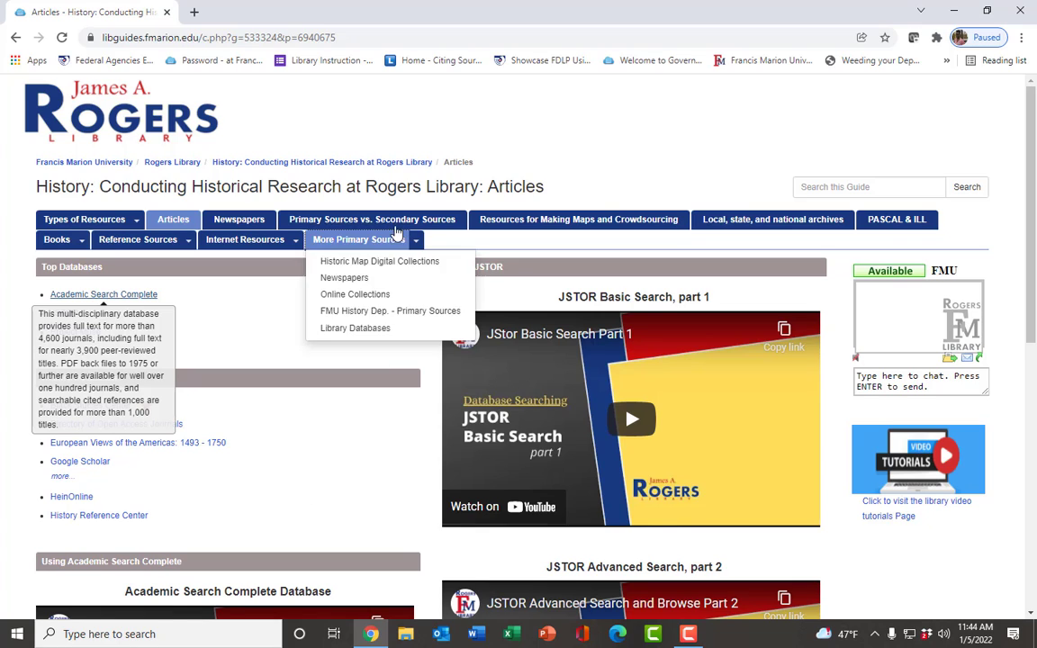
mouse_move(371, 220)
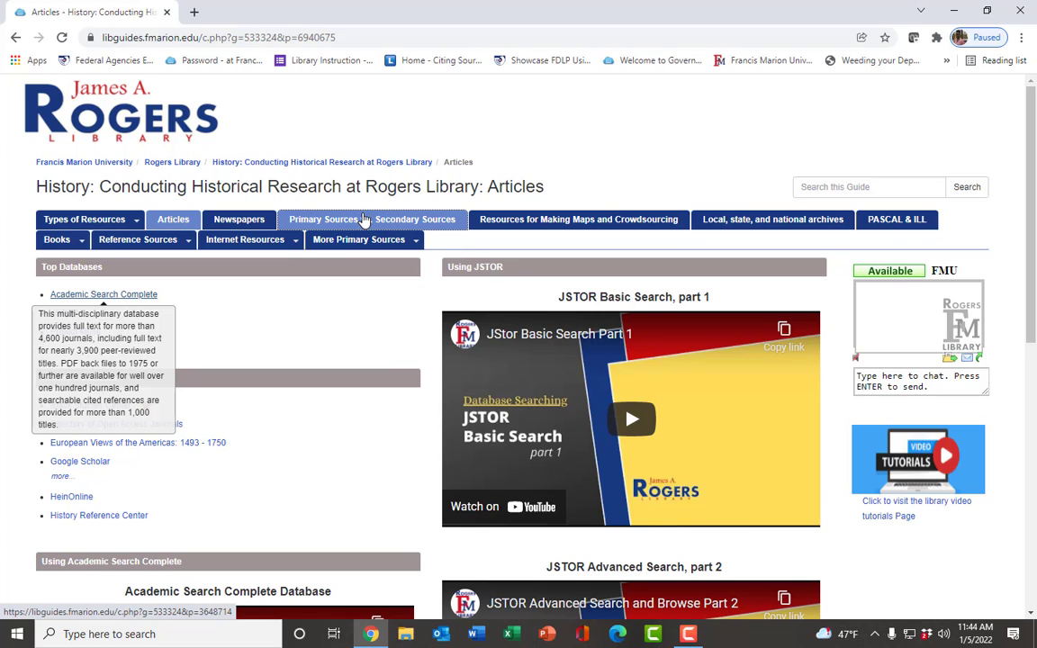